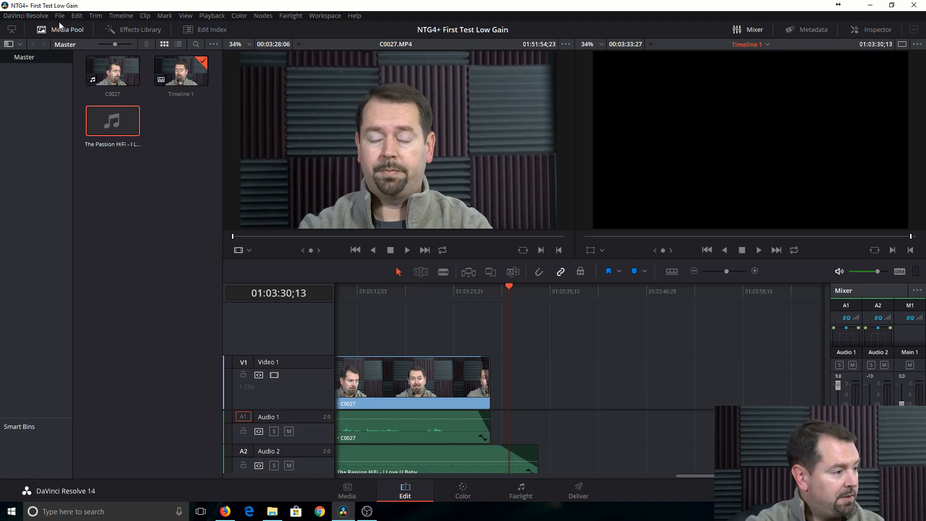
Create a new project from the File menu named 'Test Davinci Teaching Project'.
click(59, 16)
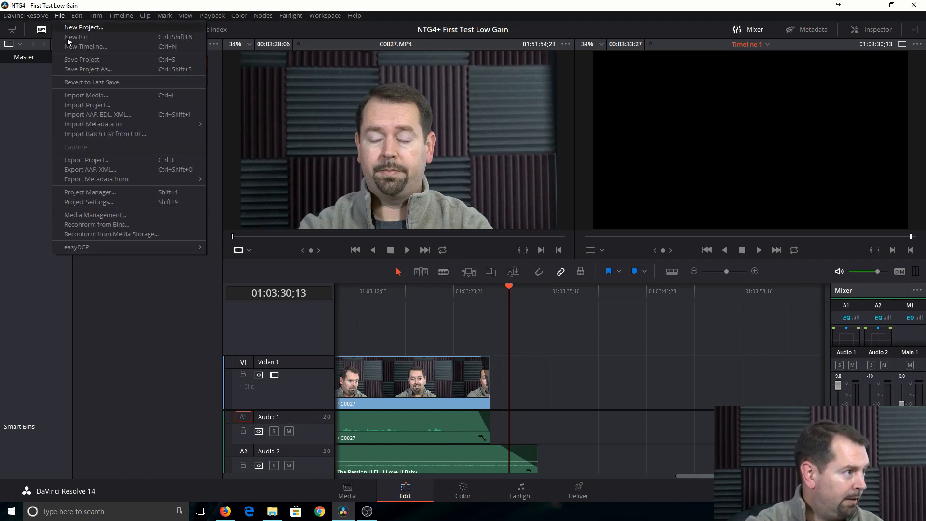
mouse_move(84, 27)
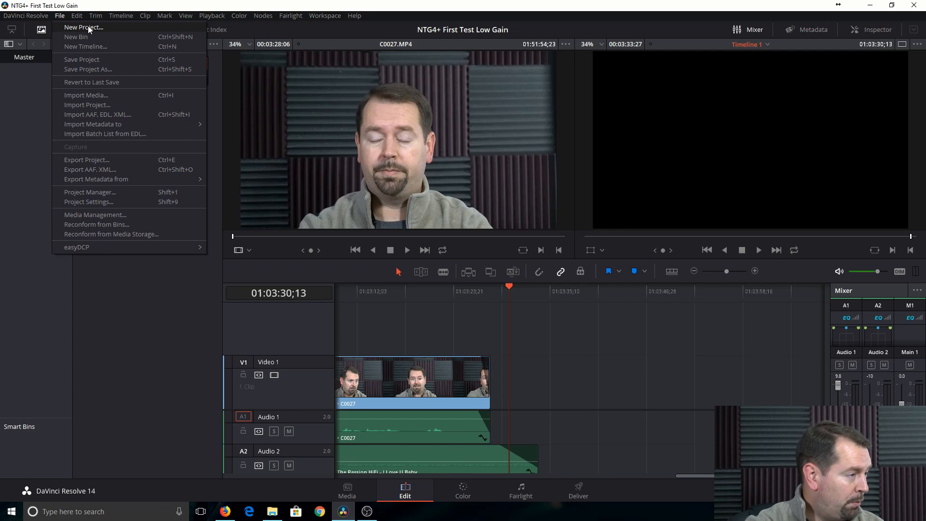
click(83, 27)
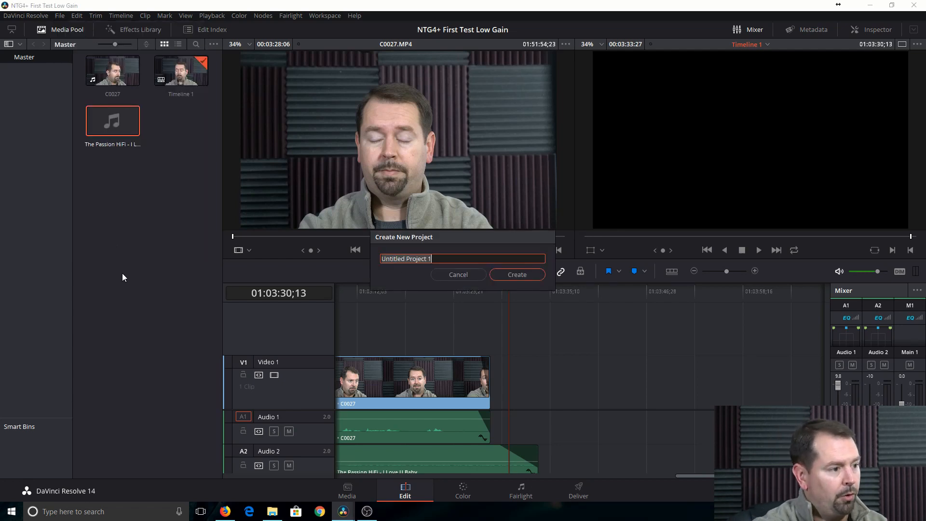
text(Test)
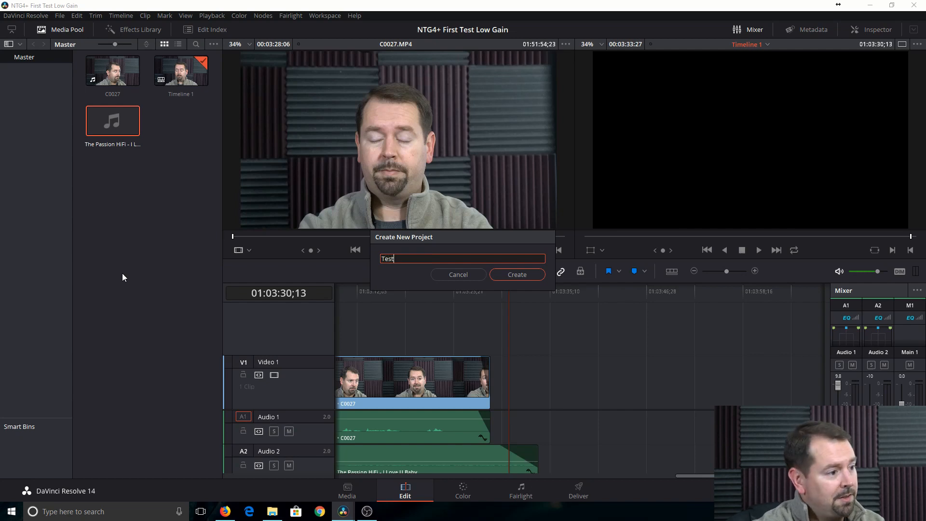
text(Davinci)
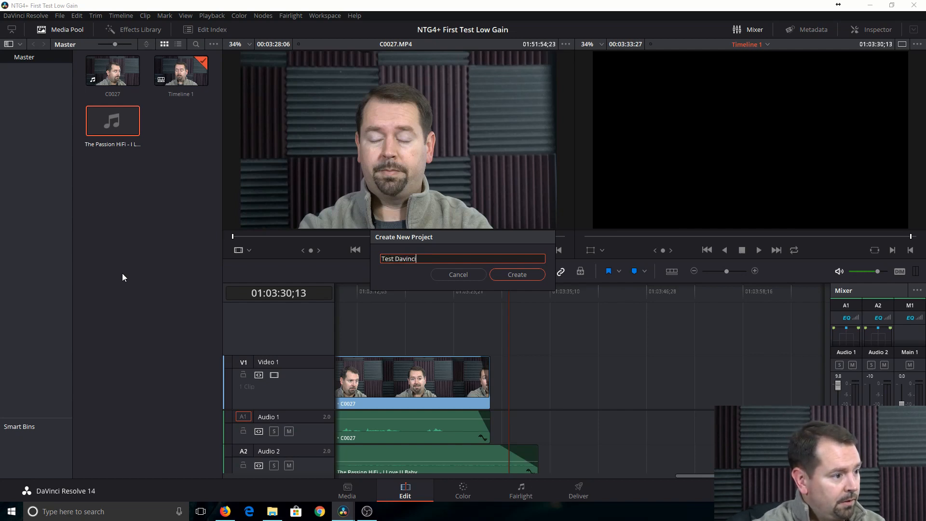
text(Teaching Projec)
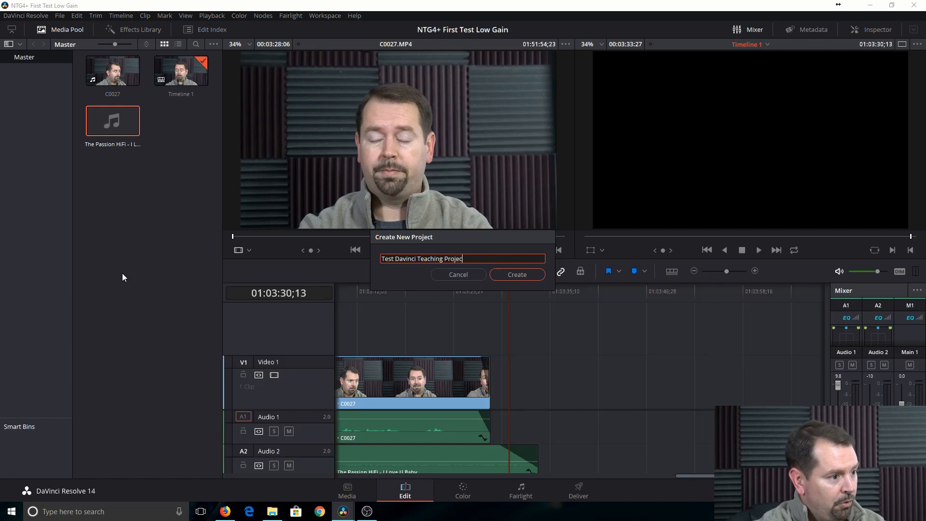
click(516, 274)
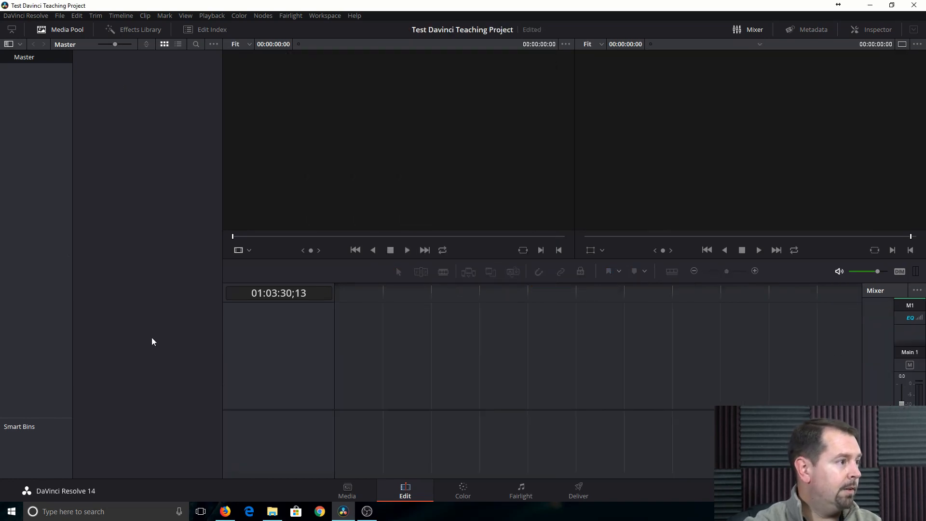
mouse_move(334, 397)
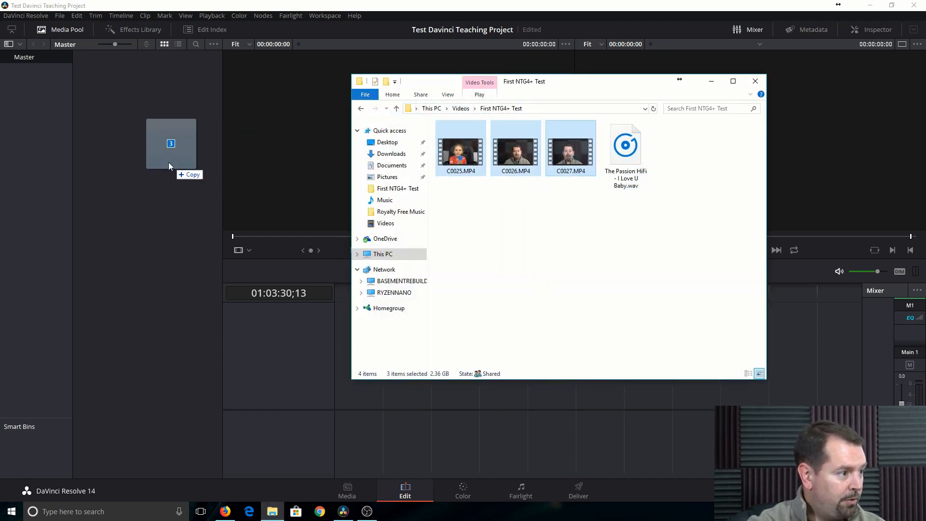
Drag clips C0025, C0026 and C0027 into the Media Pool and accept the frame-rate change.
drag(513, 147, 171, 143)
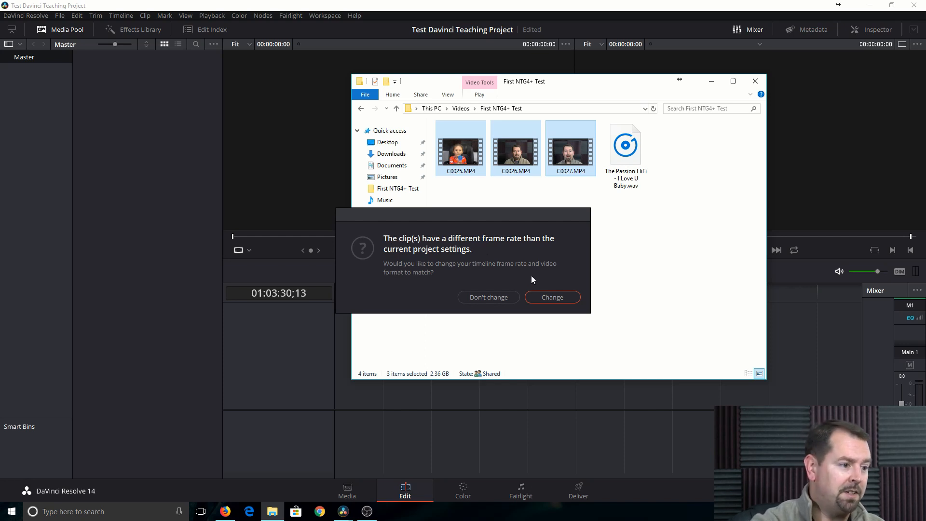
click(487, 297)
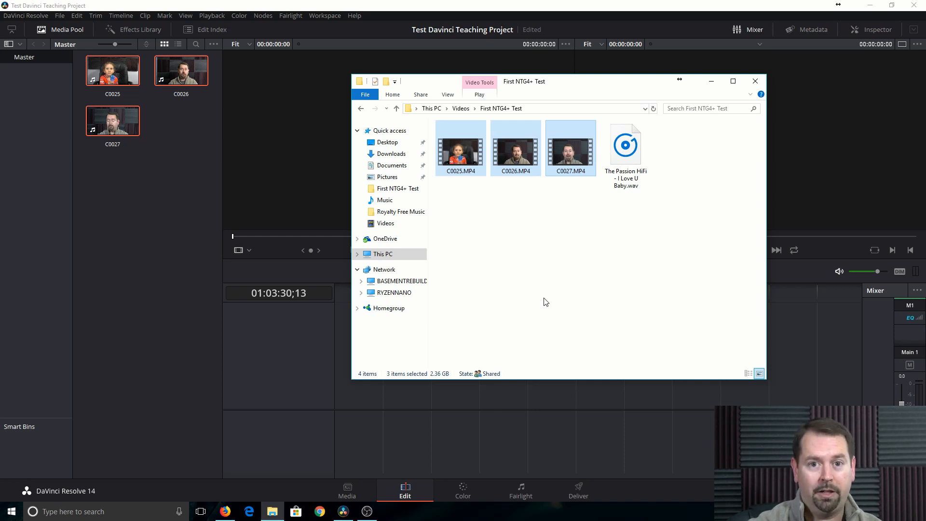
mouse_move(721, 84)
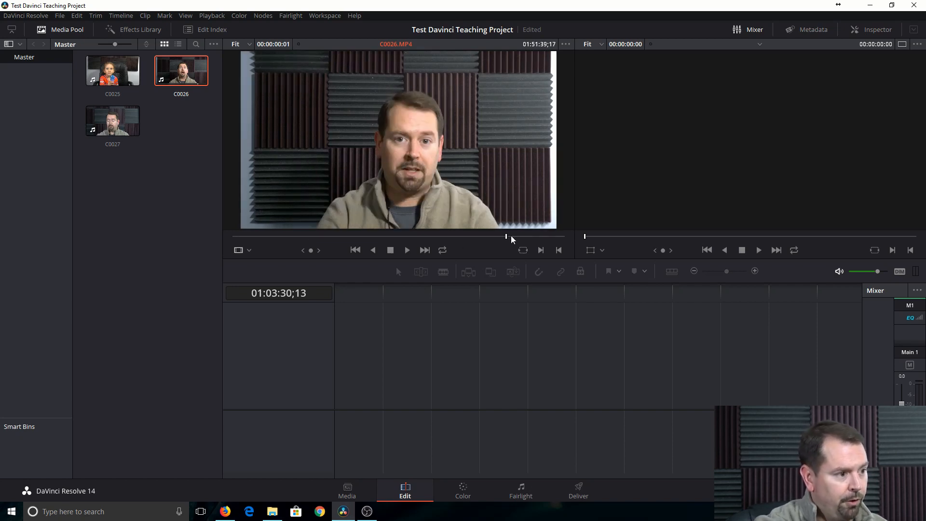
mouse_move(318, 242)
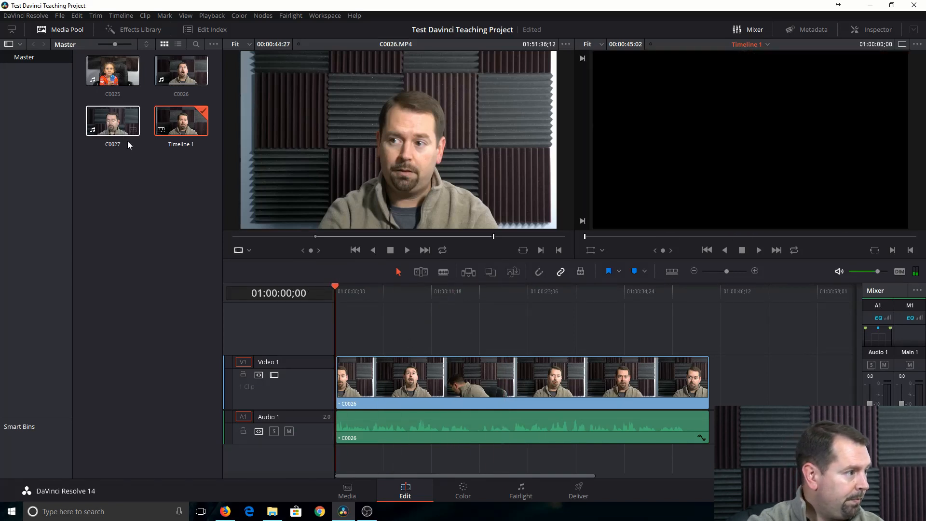
Load clip C0025 in the source viewer and scrub to a preview position.
click(113, 71)
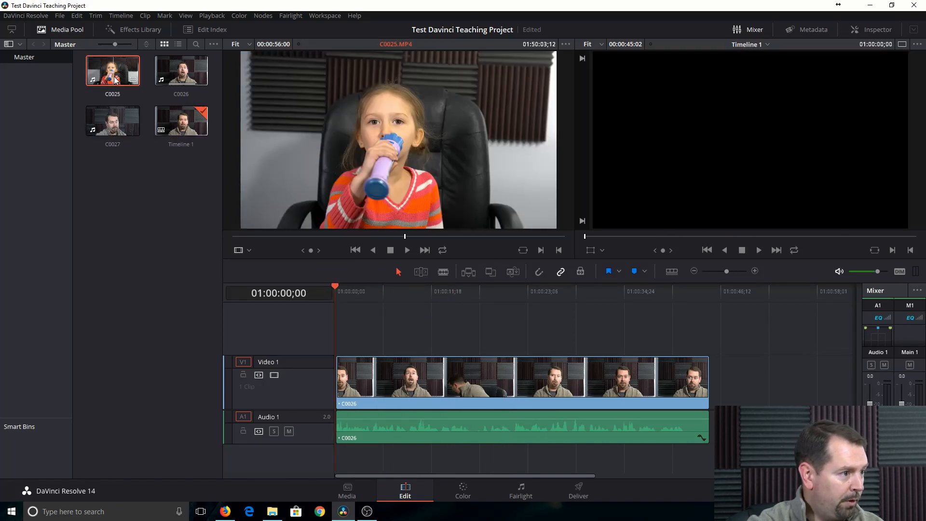
click(180, 121)
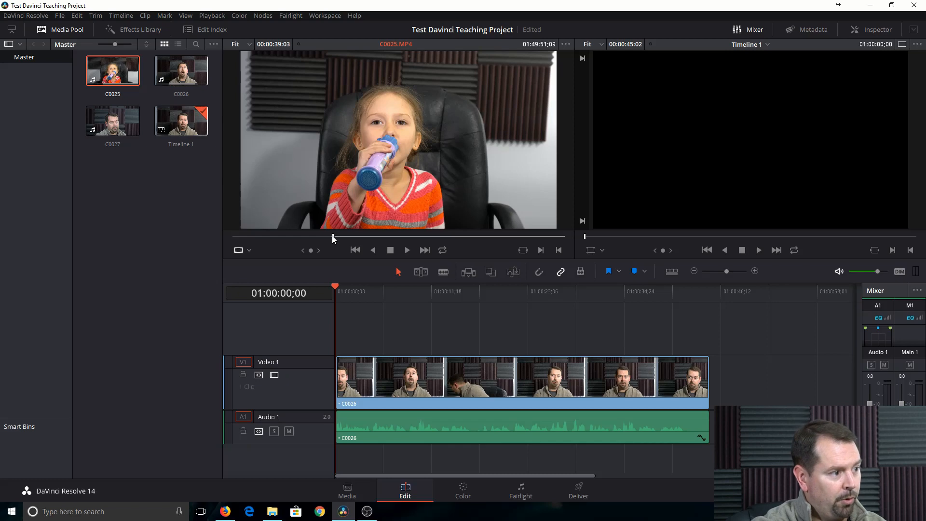
click(407, 250)
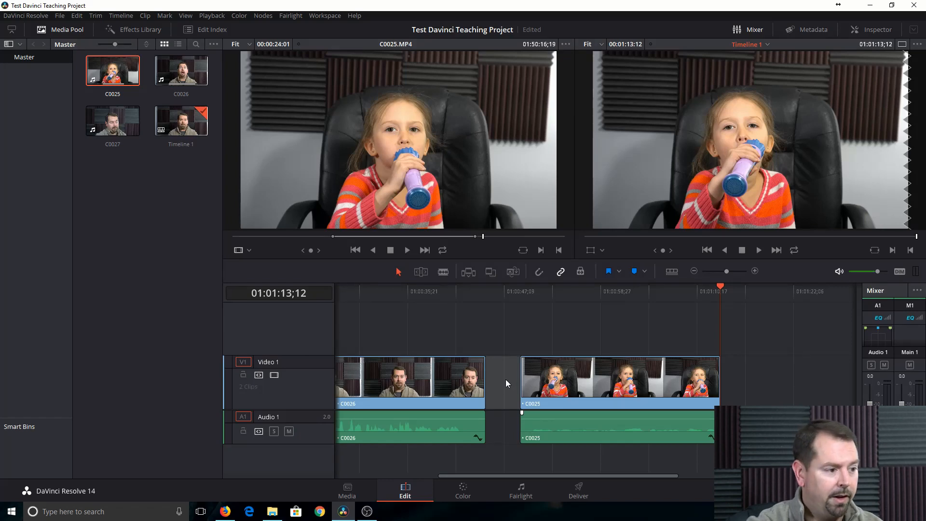
mouse_move(502, 388)
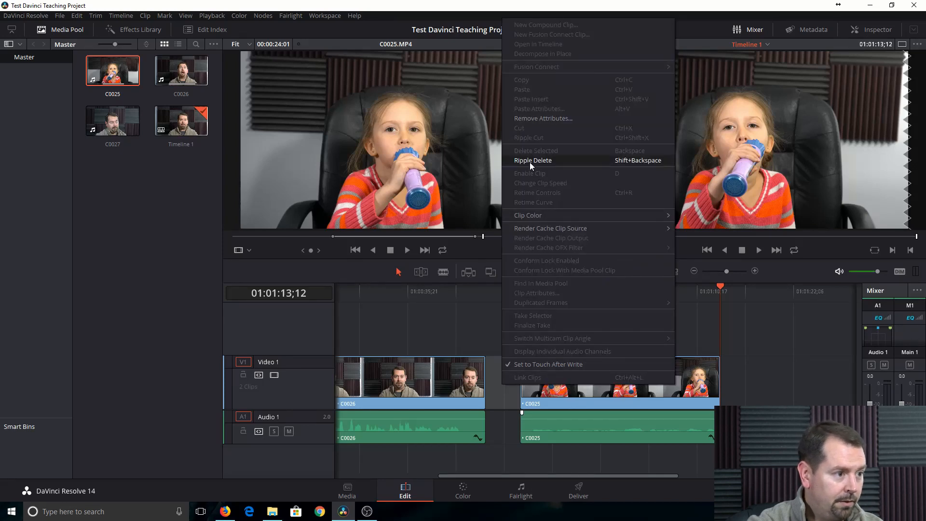
Ripple-delete the gap so C0025 follows C0026, then select C0025.
click(533, 160)
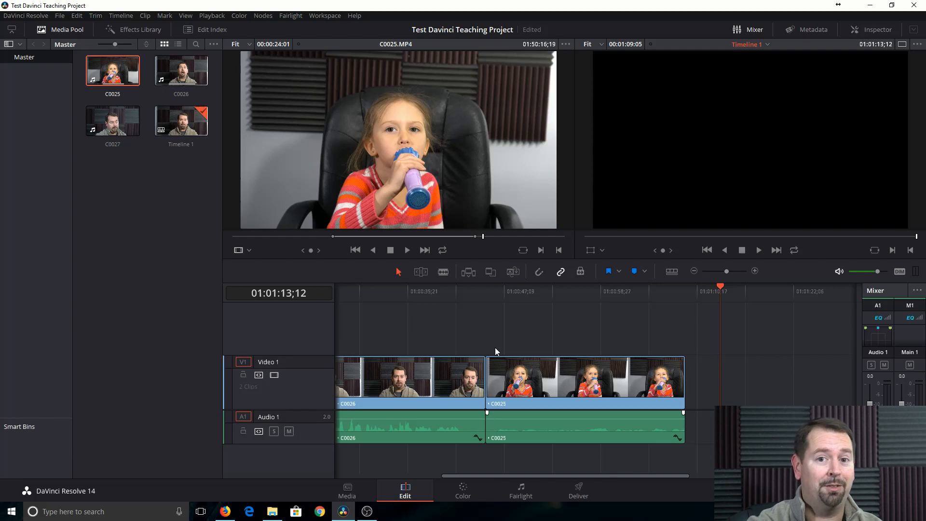
click(584, 378)
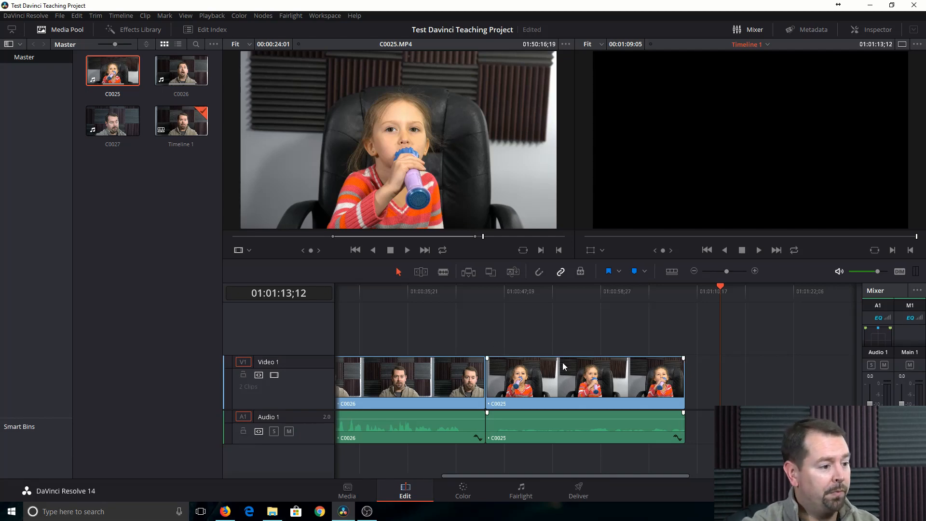
mouse_move(660, 366)
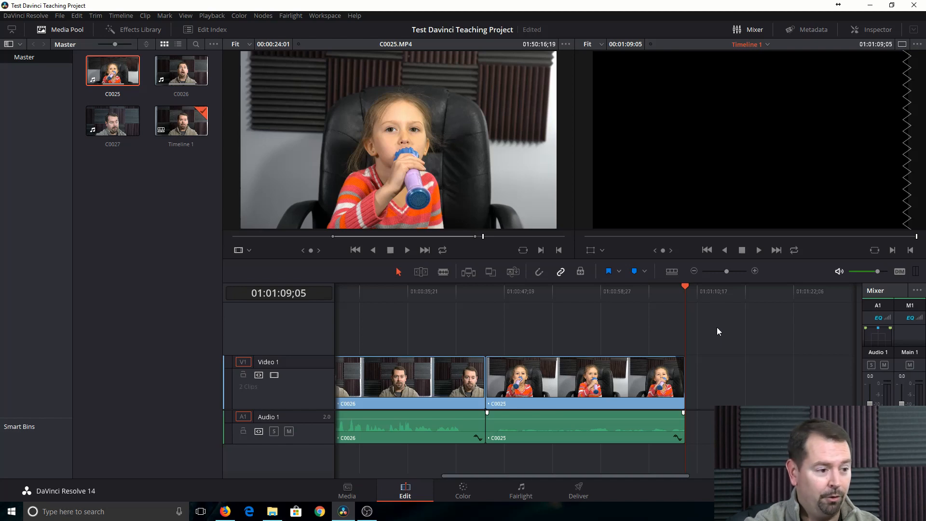
mouse_move(600, 344)
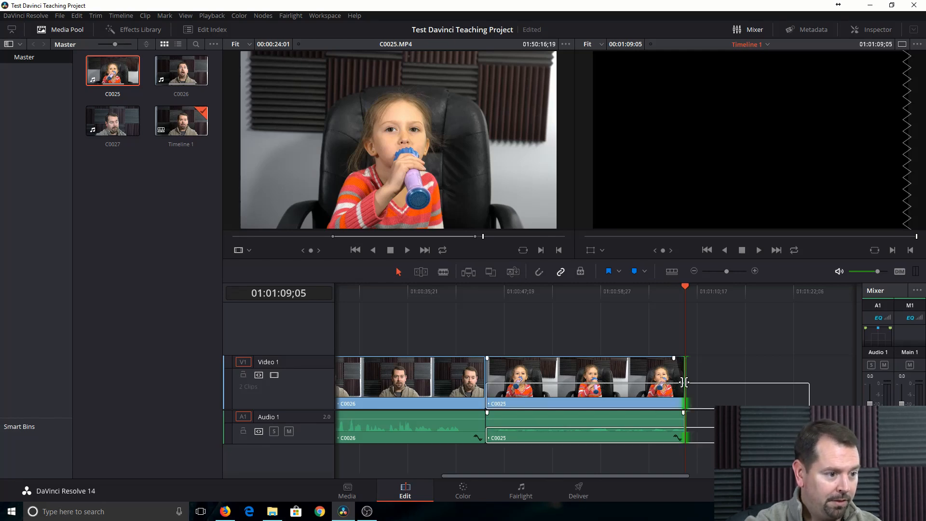
drag(684, 382, 707, 382)
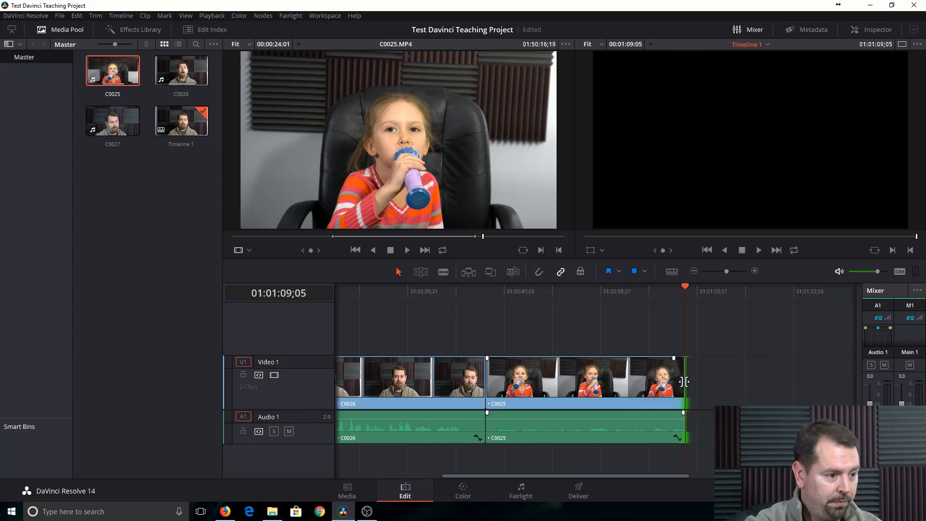
click(594, 286)
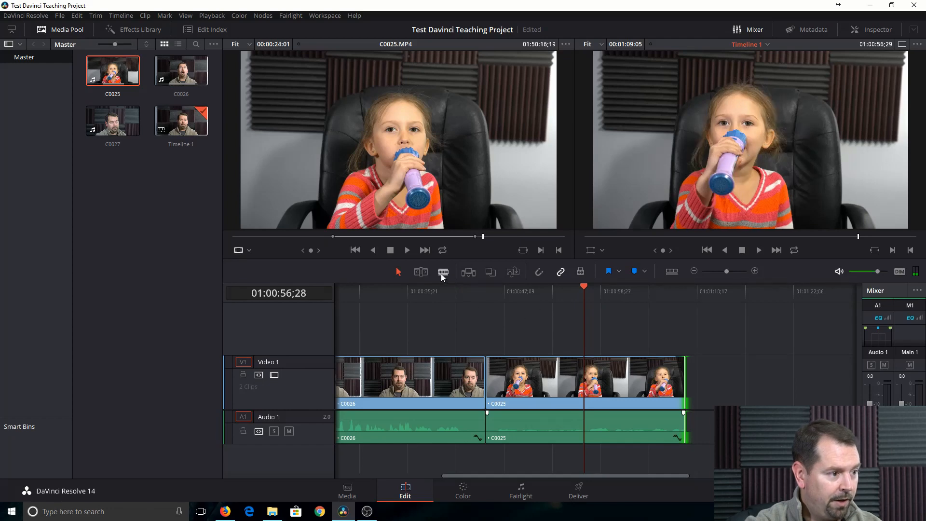
mouse_move(491, 272)
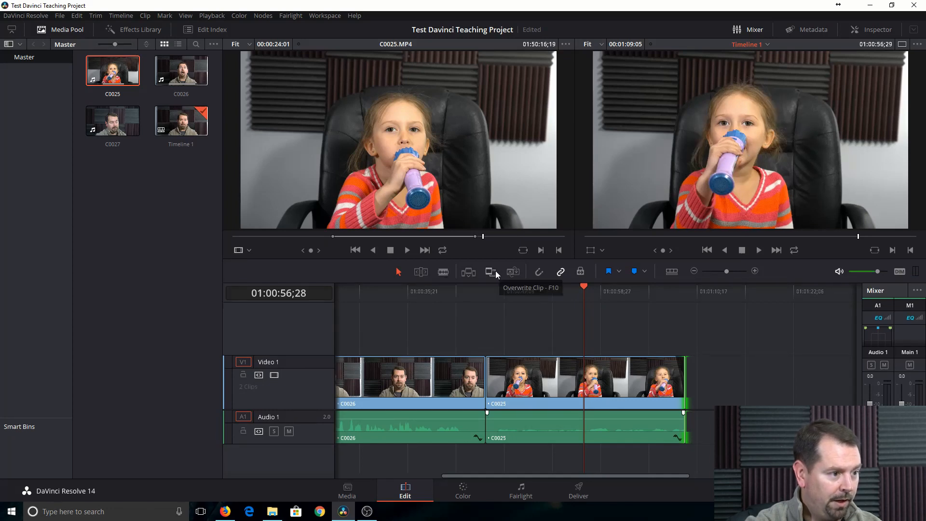
mouse_move(513, 271)
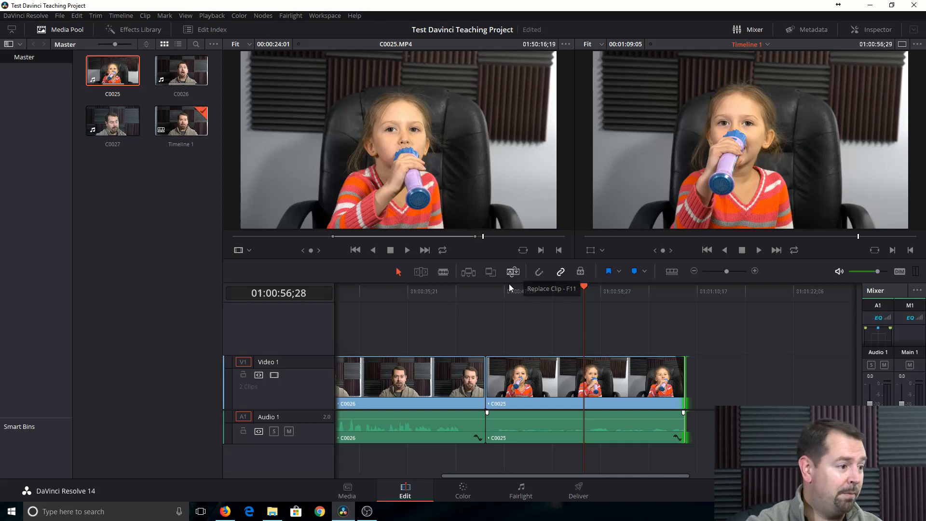
mouse_move(577, 353)
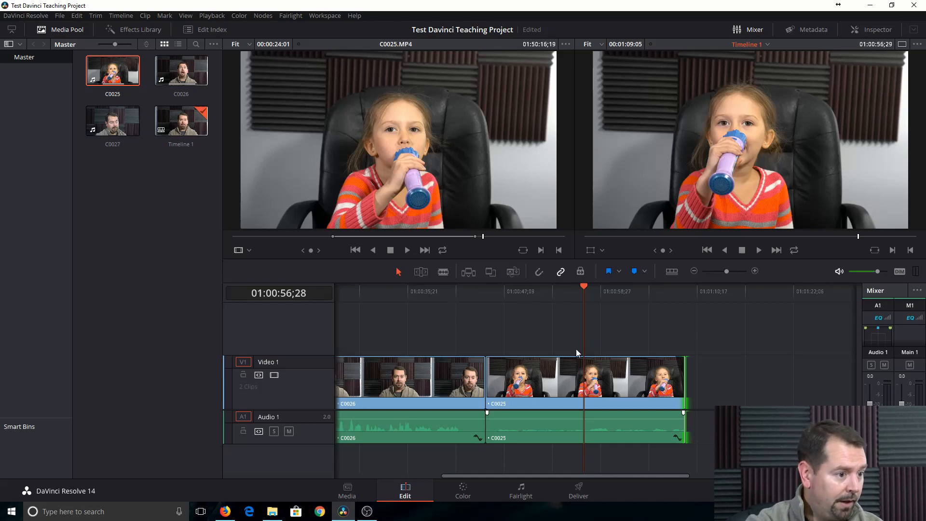
click(462, 490)
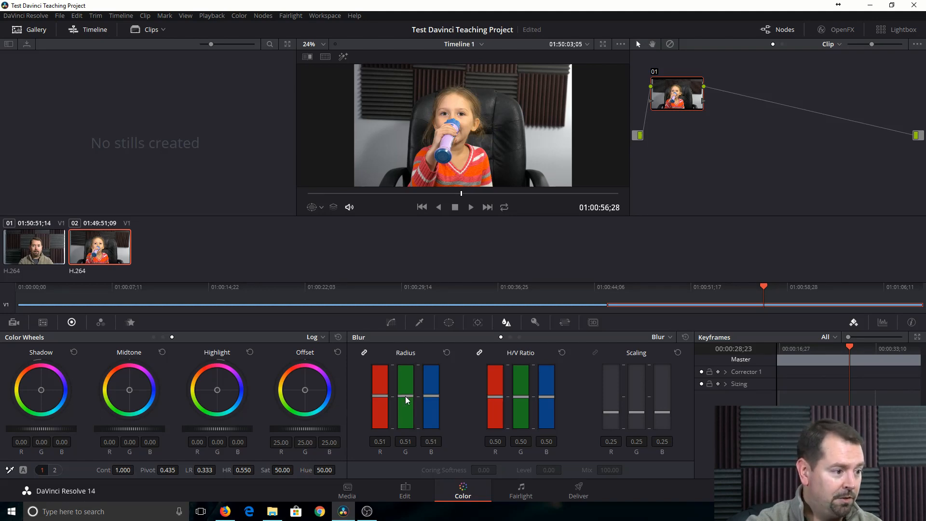
Test heavy blur on C0025, reset the radius, then set Radius to 0.45.
drag(405, 390, 405, 425)
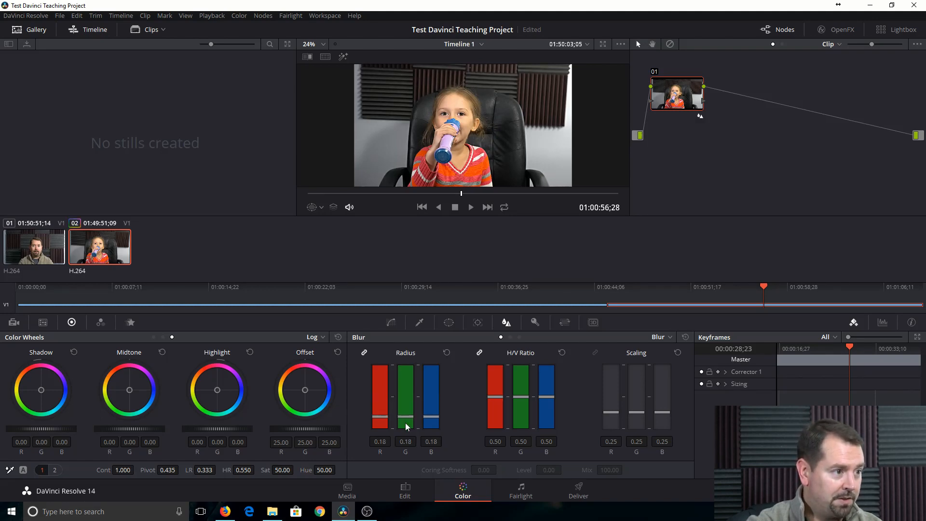
drag(405, 425, 405, 384)
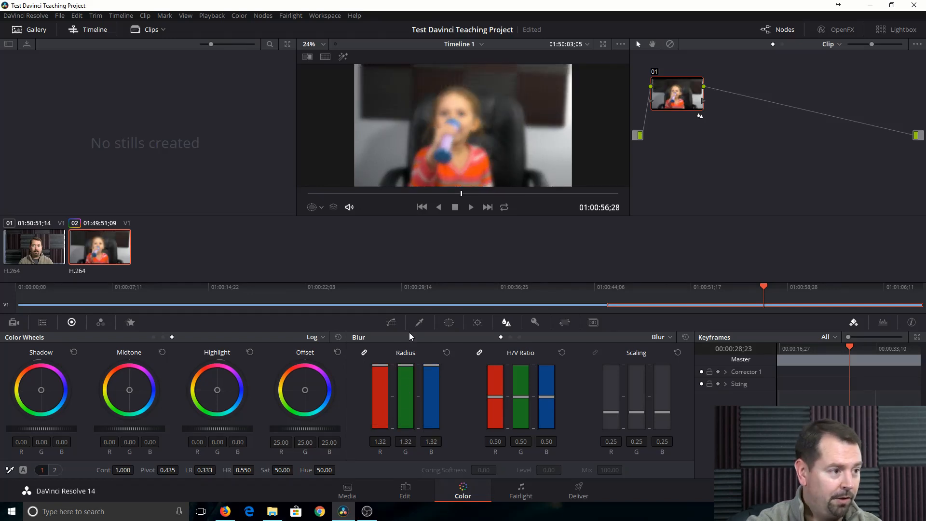
click(446, 352)
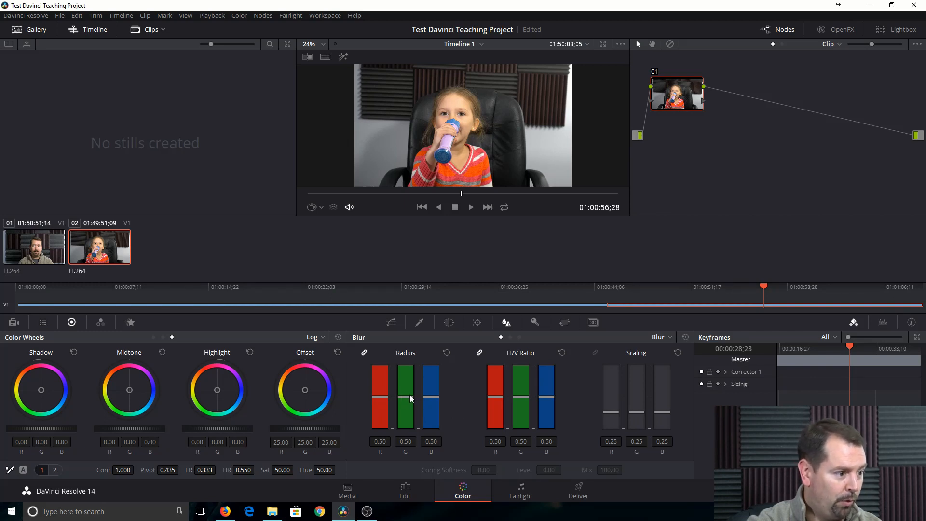
drag(410, 395, 410, 405)
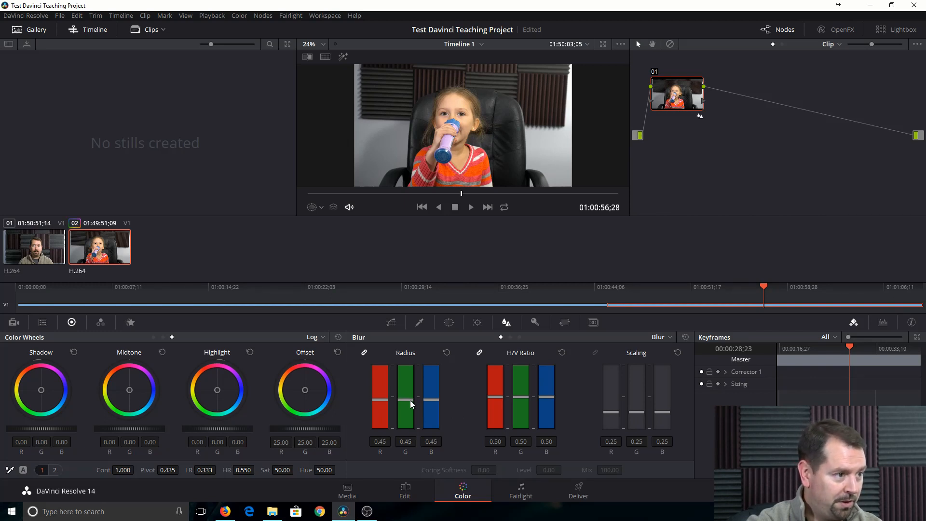
mouse_move(323, 467)
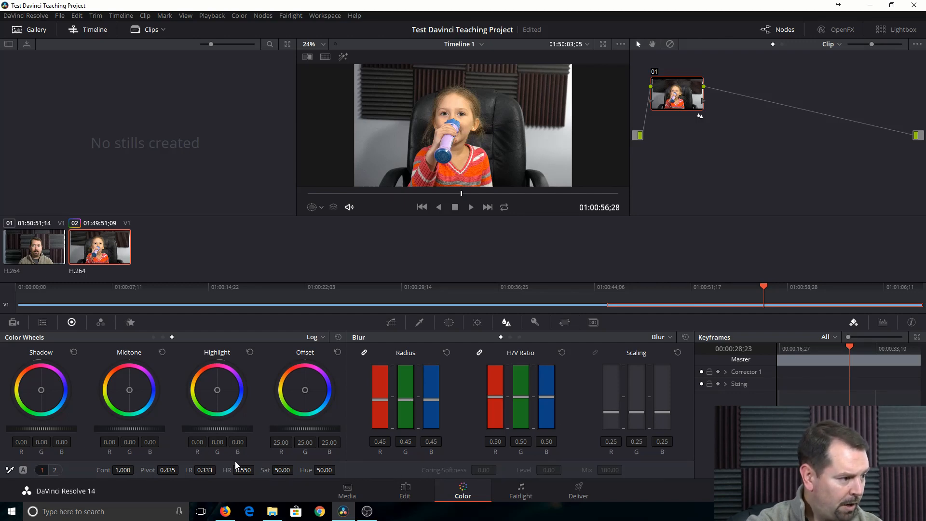
mouse_move(43, 392)
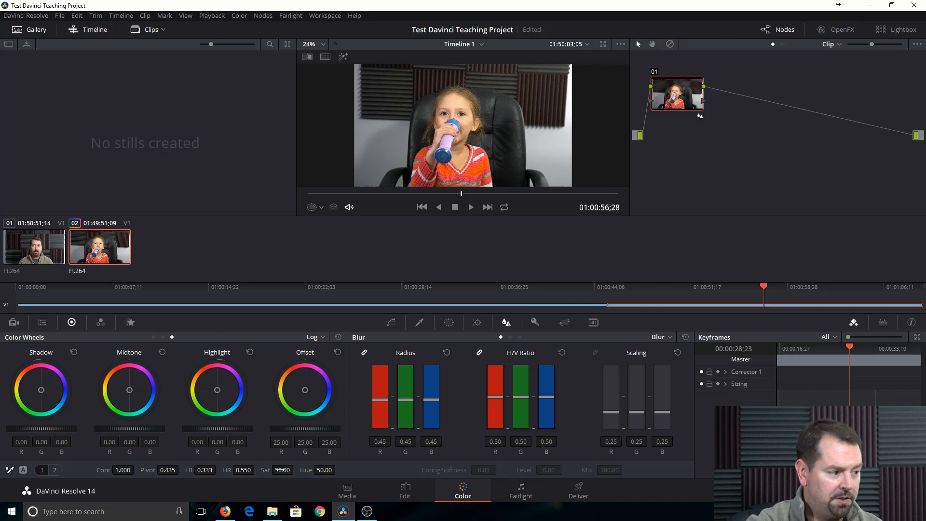
Enter saturation 50 for C0025, then drag it lower to preview.
text(50.00)
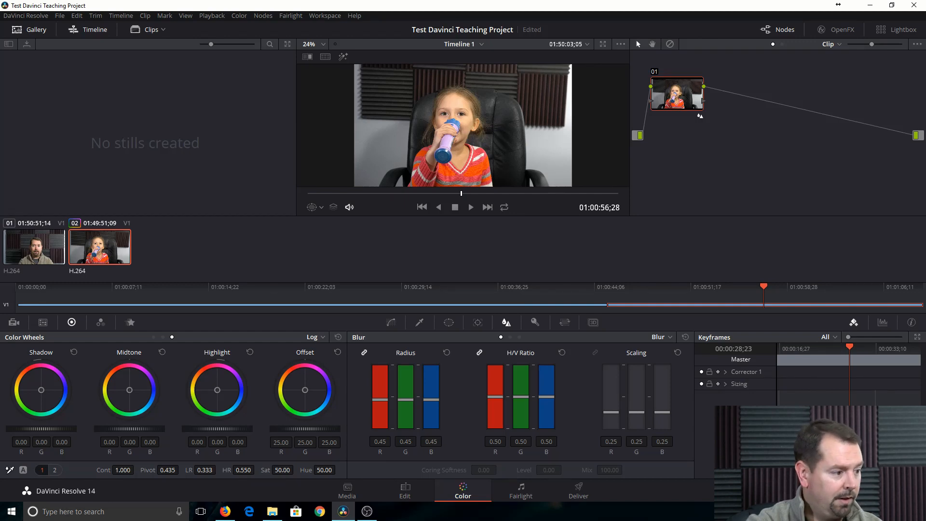
click(282, 469)
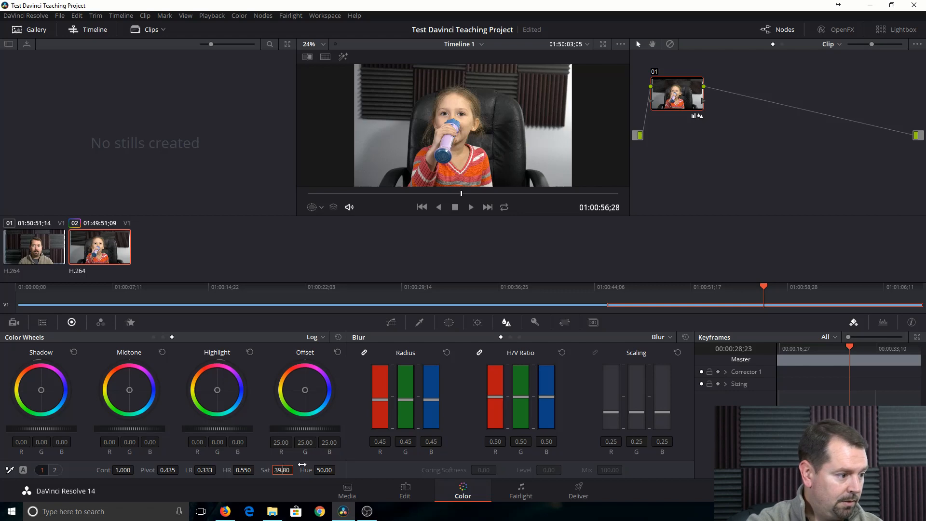
drag(280, 470, 286, 469)
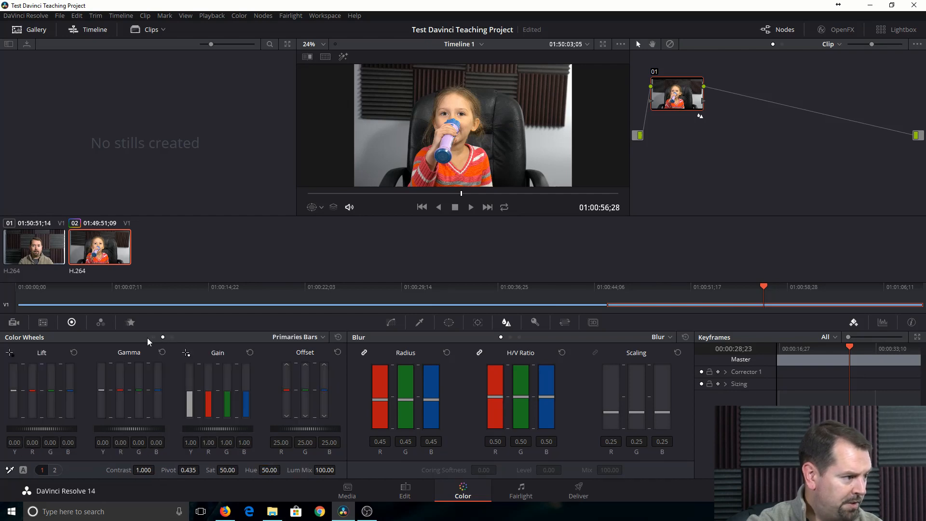
Toggle Primaries wheels/bars, try highlights at -76 on page 2, then drag HL back to 0.
click(297, 337)
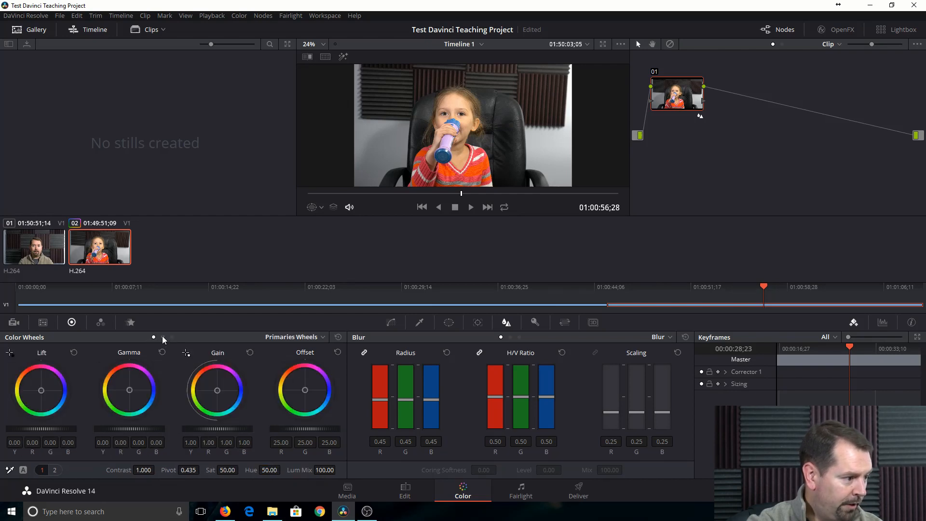
click(295, 337)
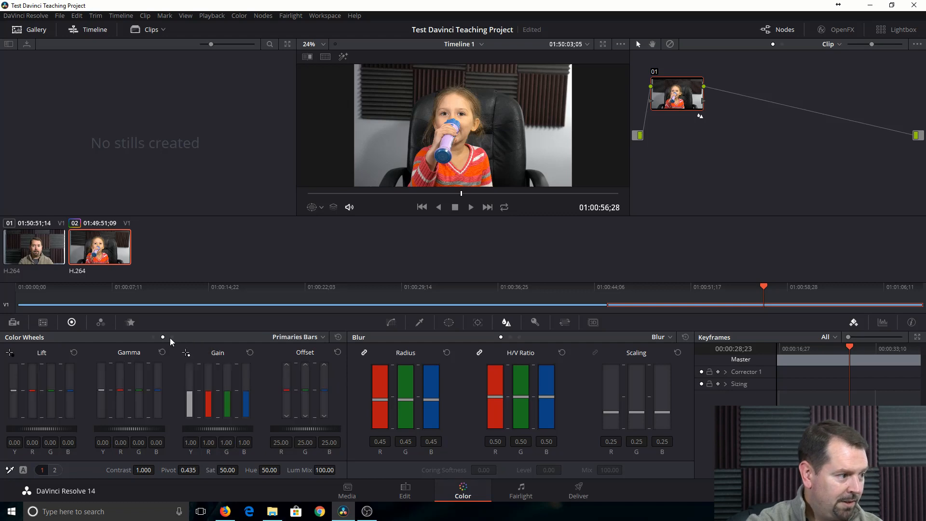
mouse_move(171, 338)
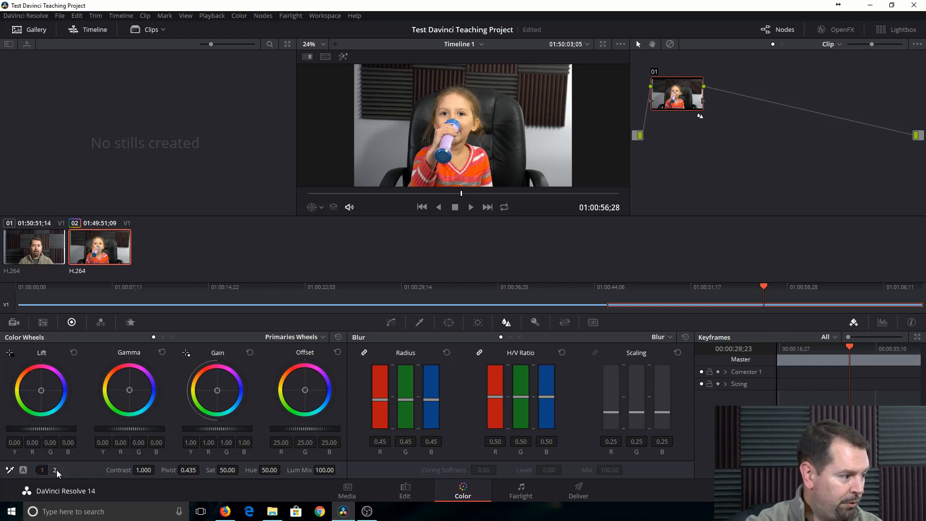
click(55, 469)
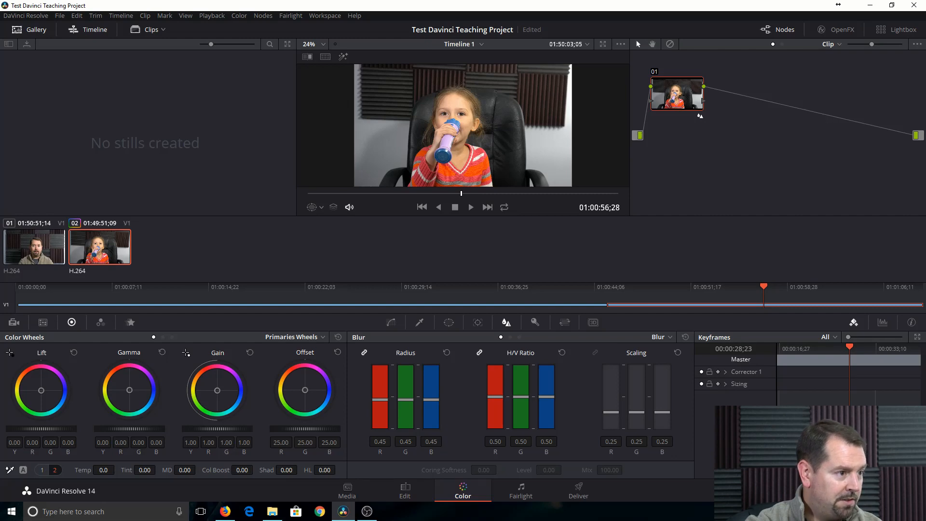
text(-76.00)
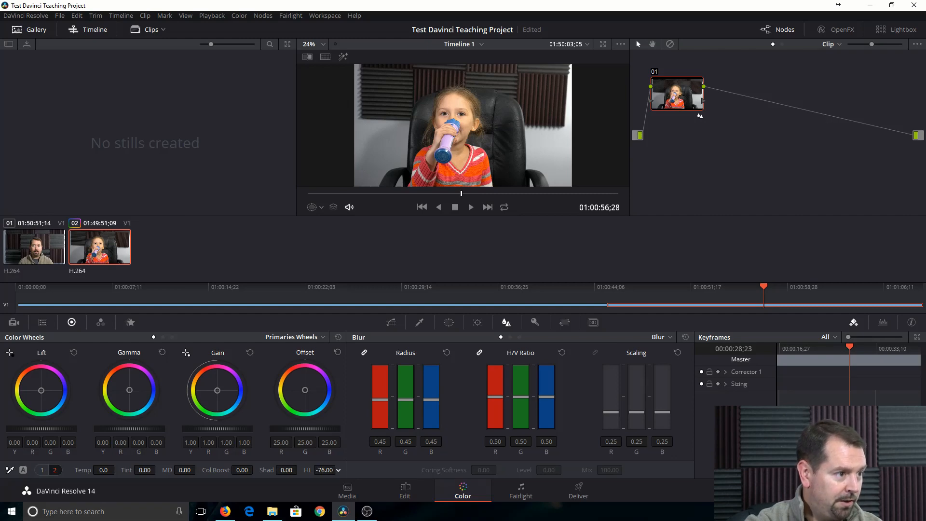
click(321, 469)
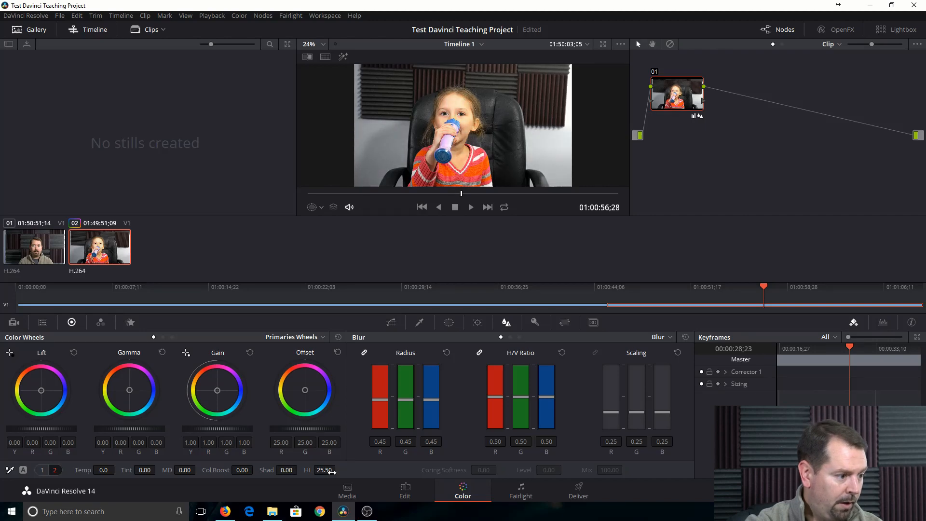
click(324, 469)
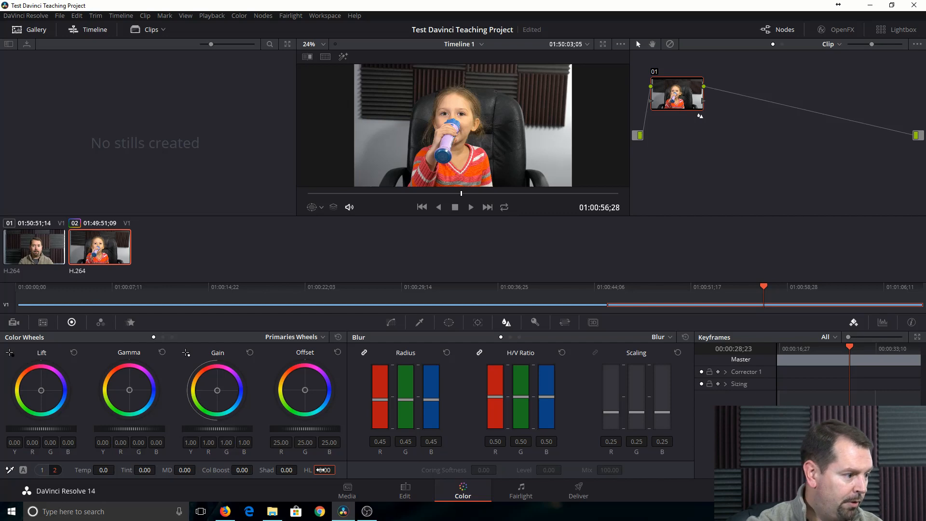
drag(286, 469, 331, 469)
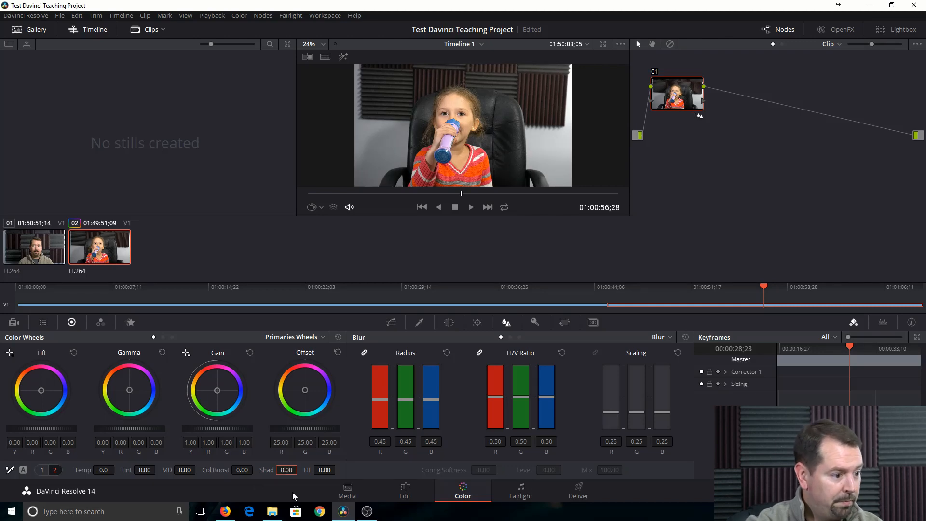
mouse_move(313, 497)
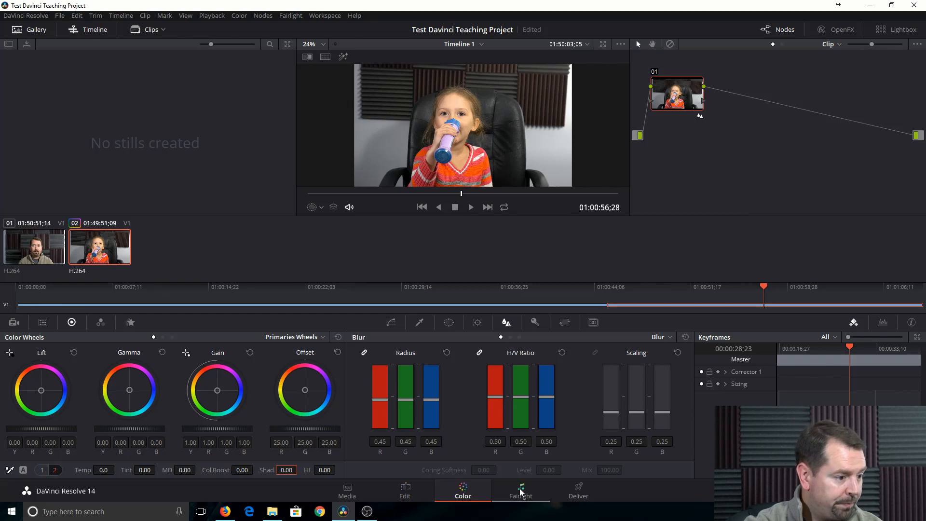
On the Fairlight page, select the C0025 audio clip and enable its Clip Equalizer.
click(519, 490)
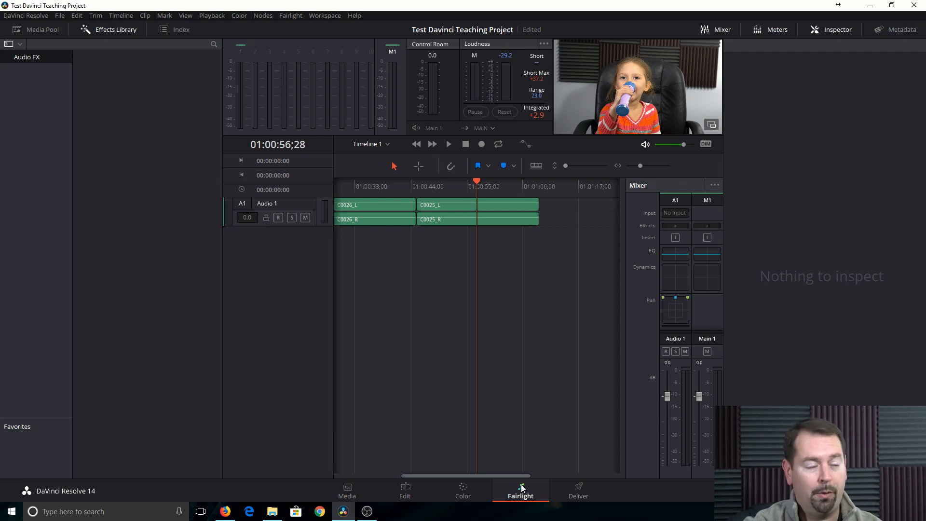
mouse_move(419, 211)
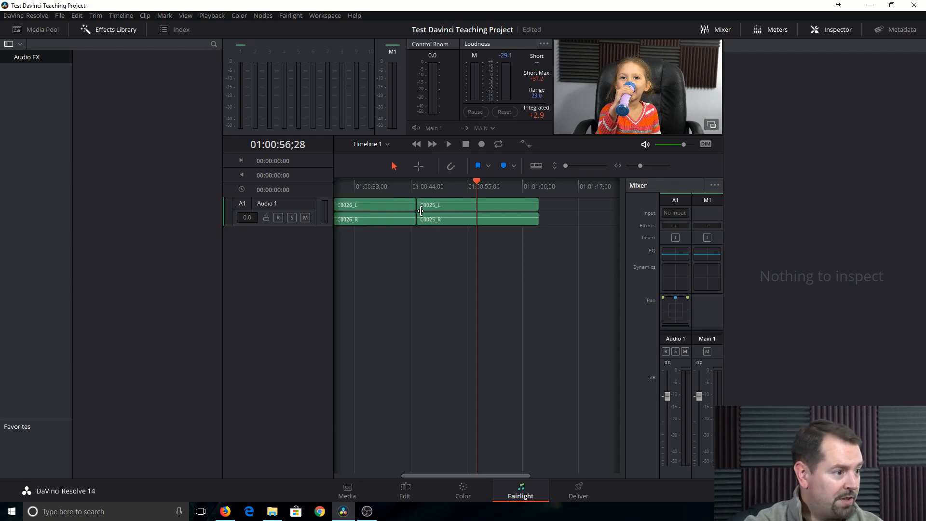
click(447, 211)
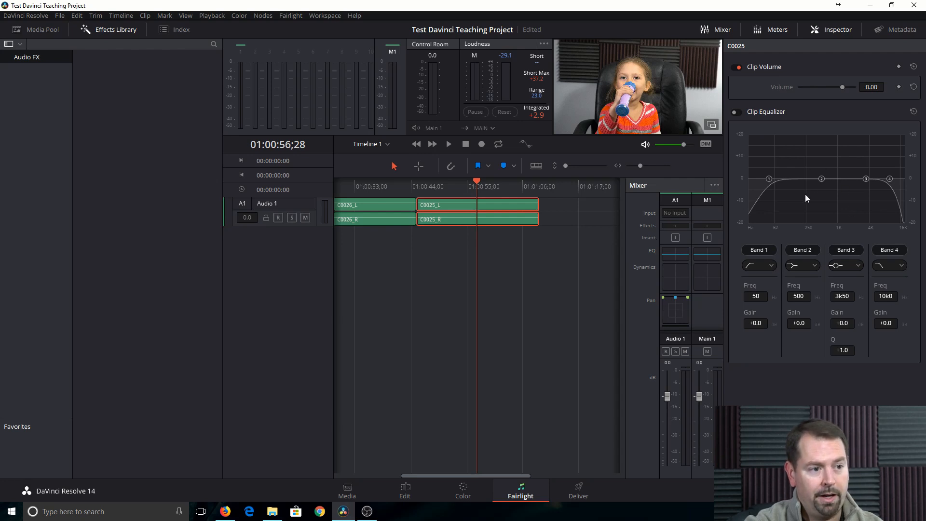
mouse_move(794, 131)
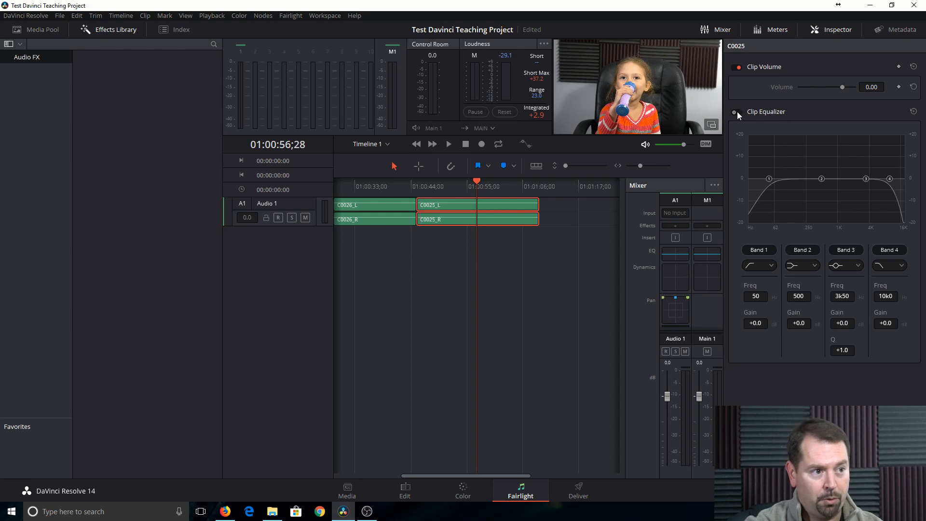
click(736, 111)
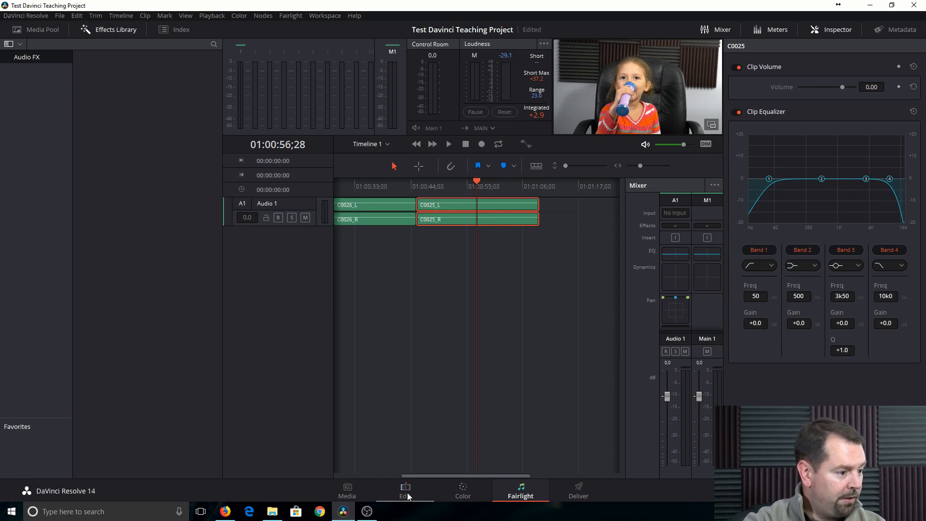
Switch to the Edit page and move the playhead into clip C0026.
click(405, 490)
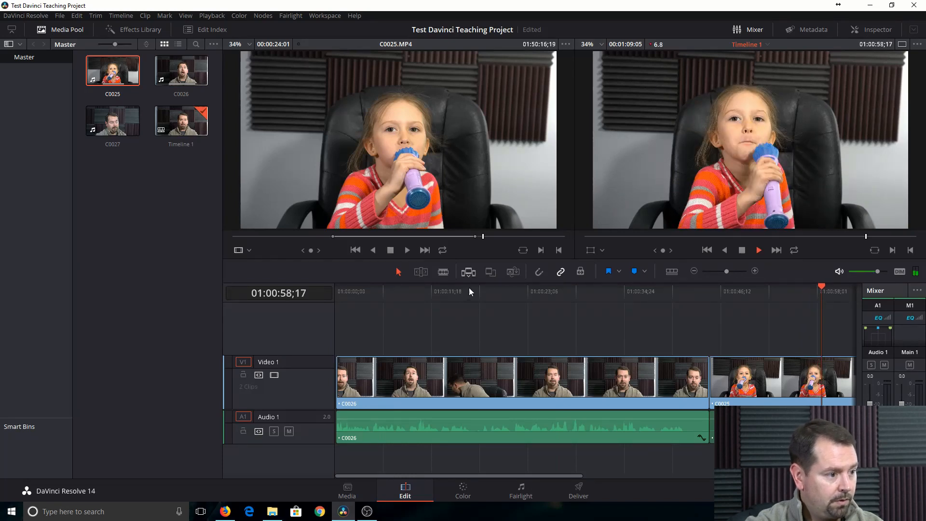
click(473, 291)
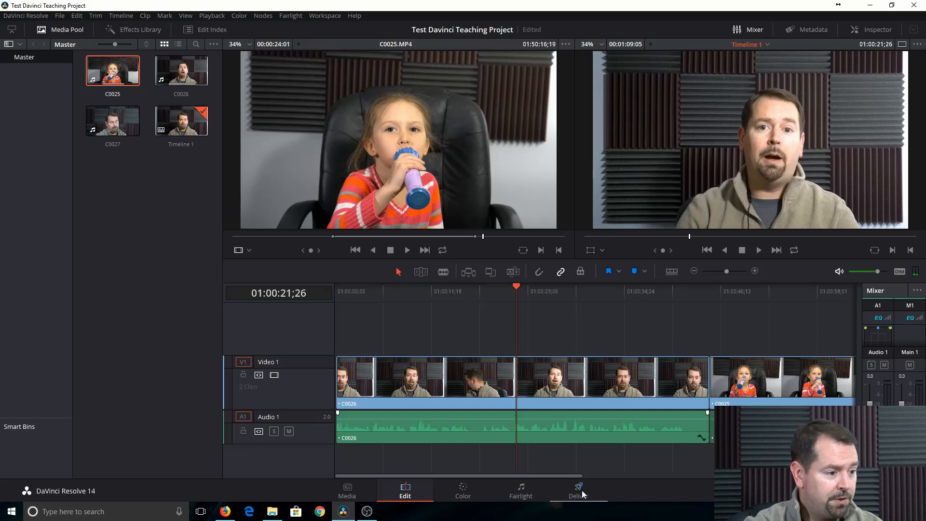
On the Deliver page, change the render format from QuickTime to MP4.
click(578, 489)
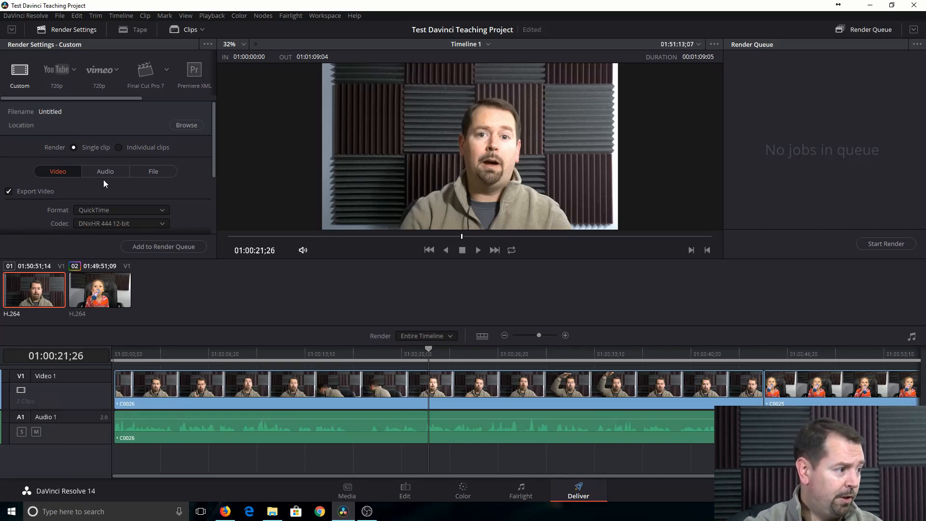
click(121, 210)
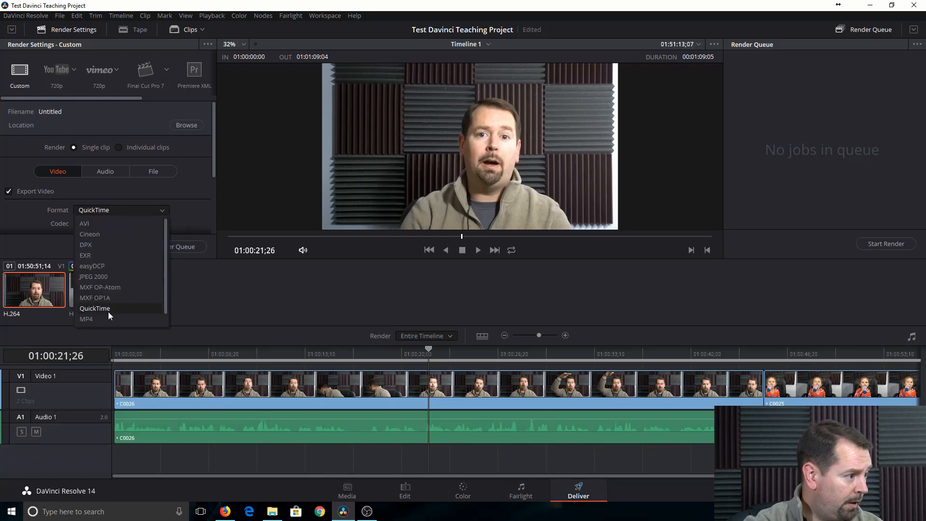
click(86, 318)
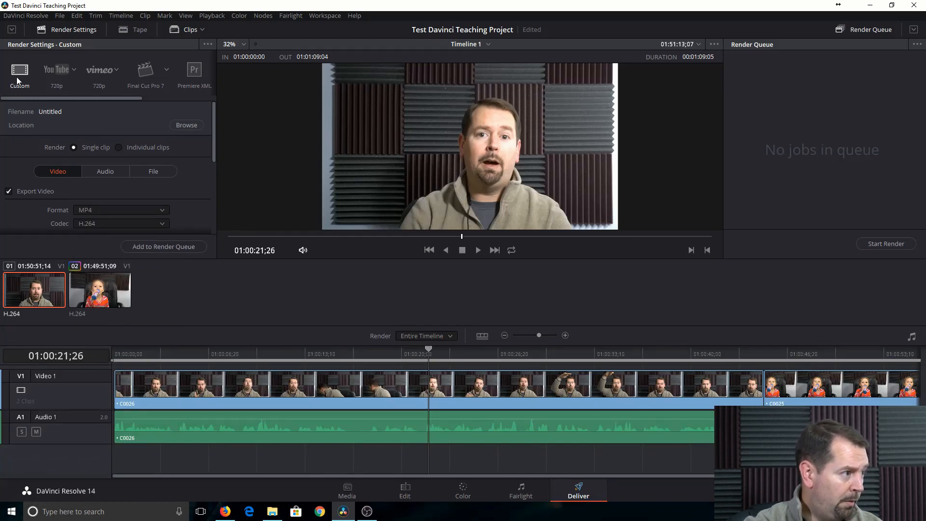
scroll(down, 3)
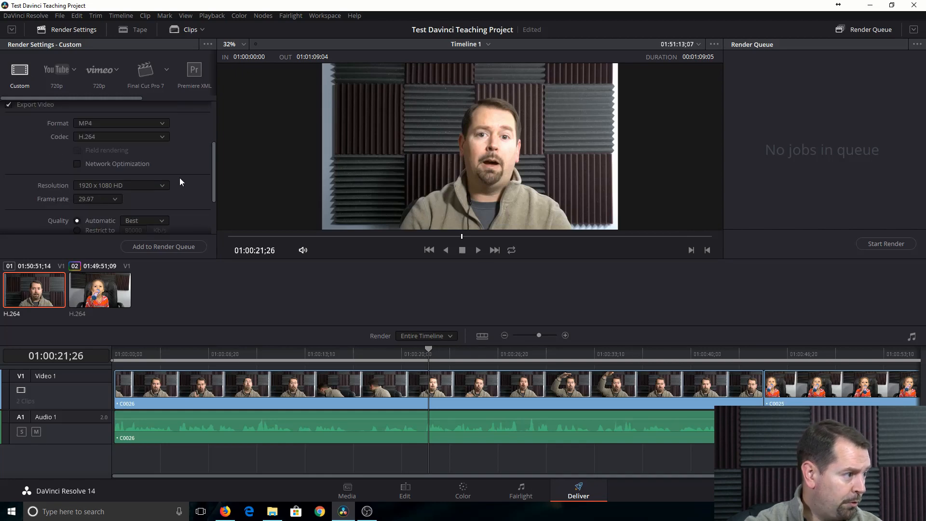
mouse_move(124, 192)
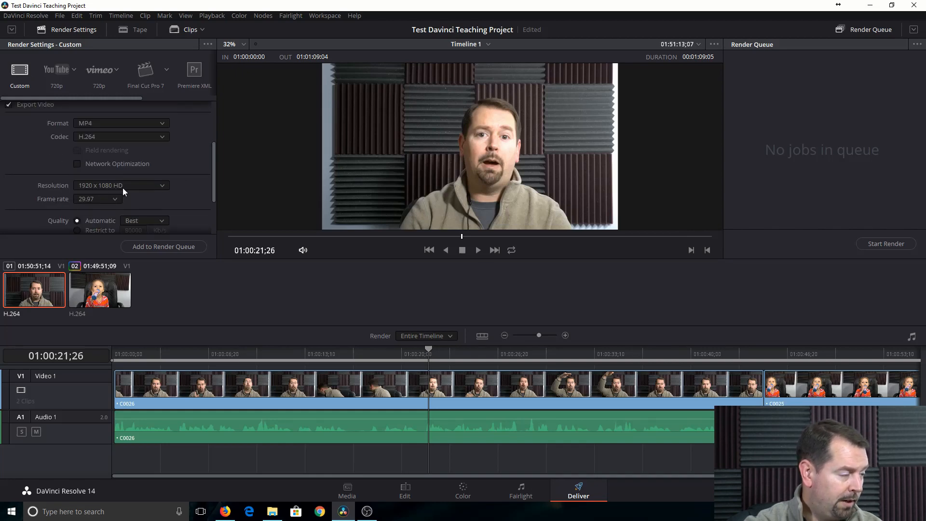
Check the output resolution list and confirm 1920 x 1080 HD with H.264.
click(121, 185)
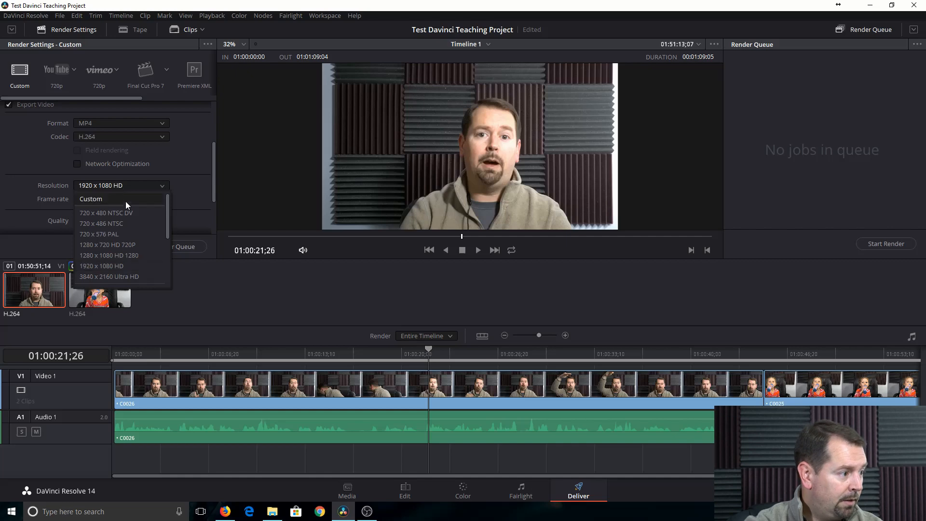
mouse_move(124, 277)
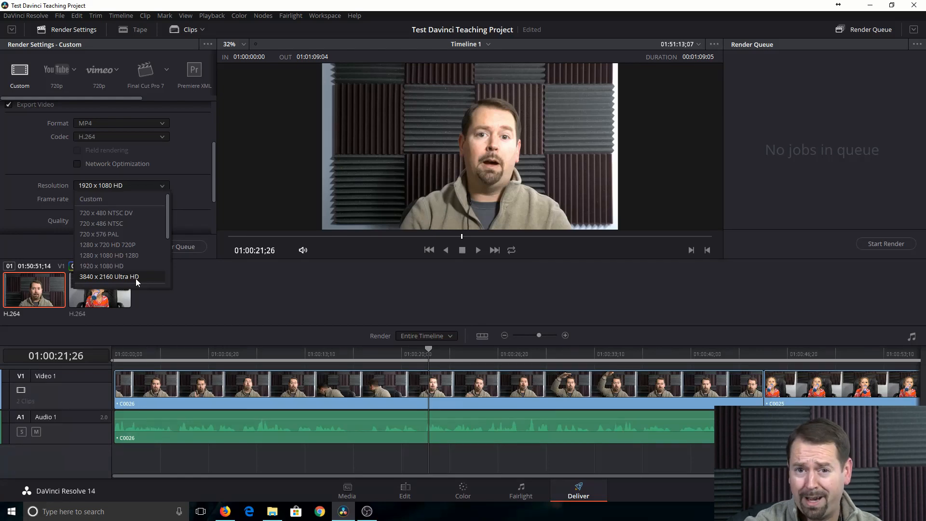
mouse_move(102, 266)
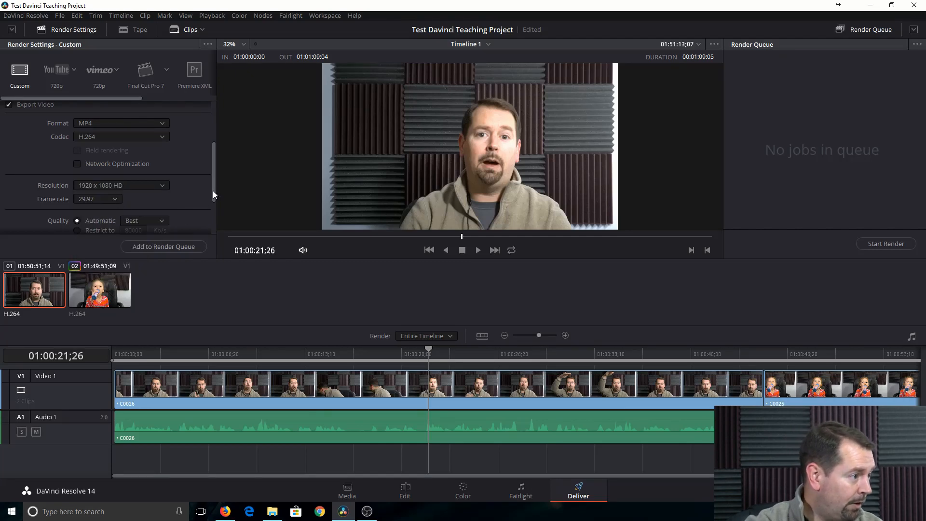
scroll(down, 3)
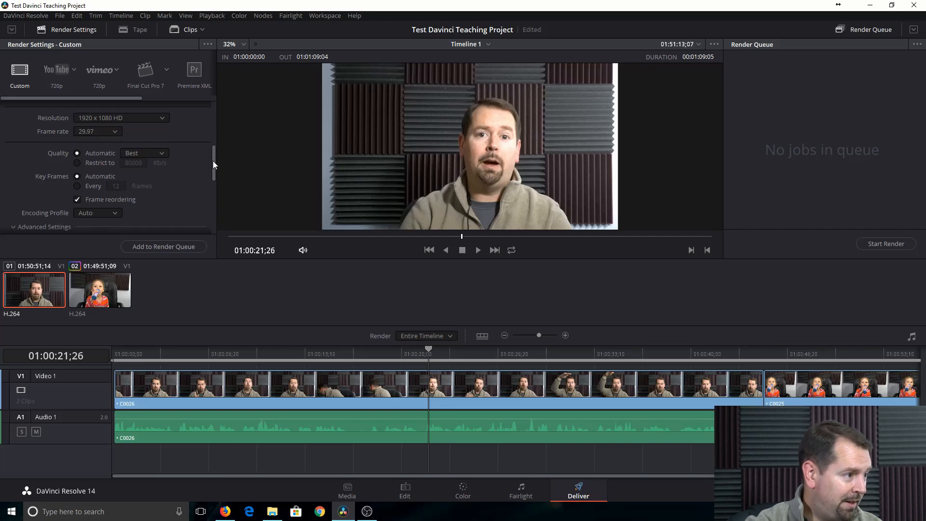
scroll(down, 3)
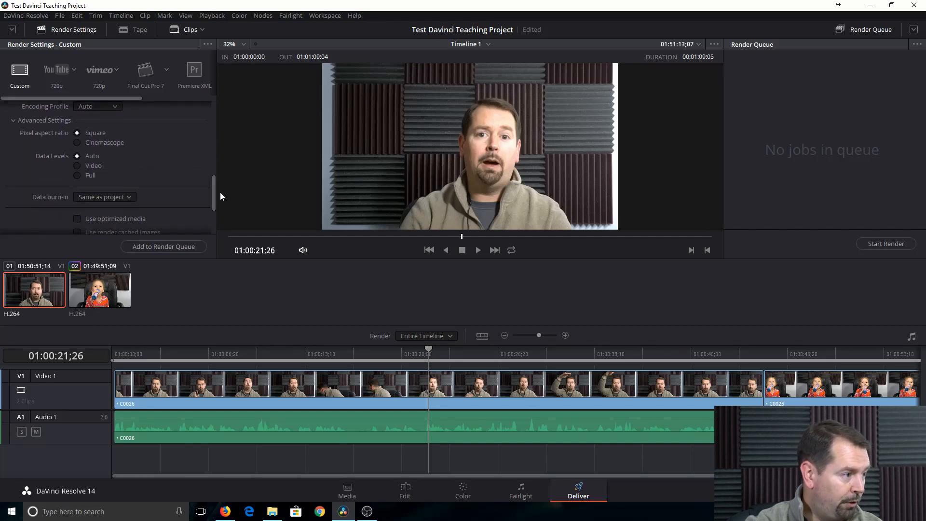
scroll(down, 3)
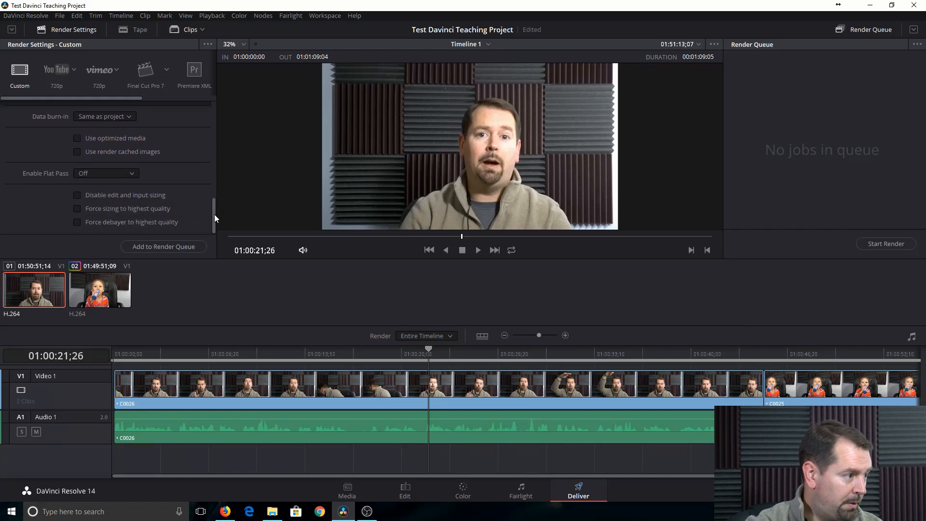
scroll(down, 3)
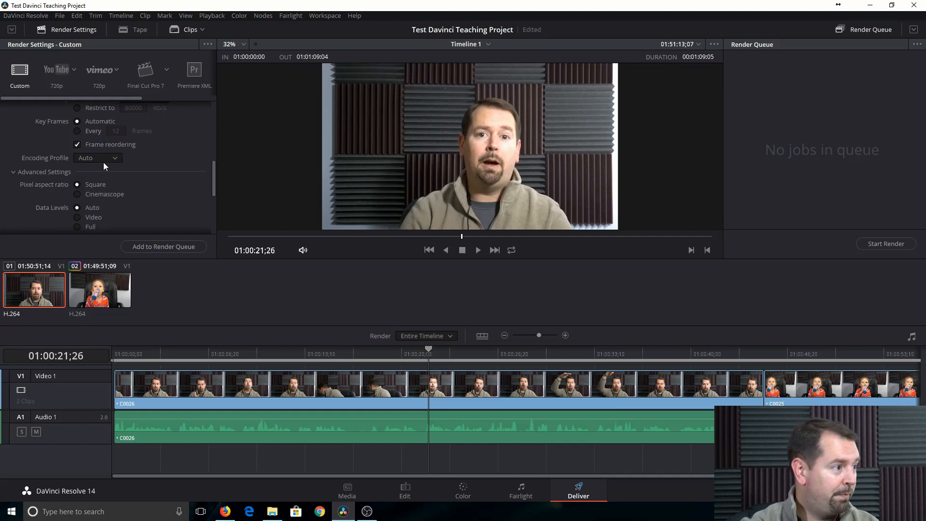
mouse_move(214, 183)
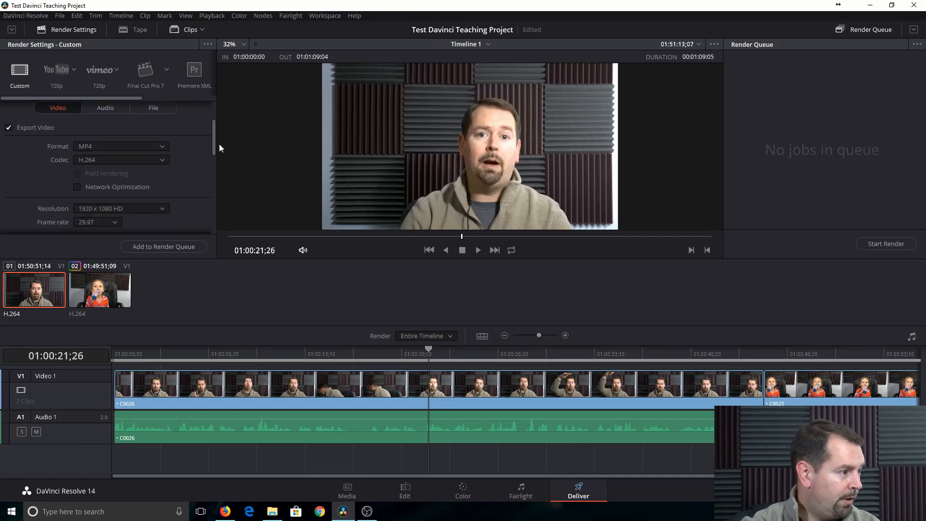
Queue Timeline 1 to render into the Videos folder and run the render to completion.
scroll(down, 3)
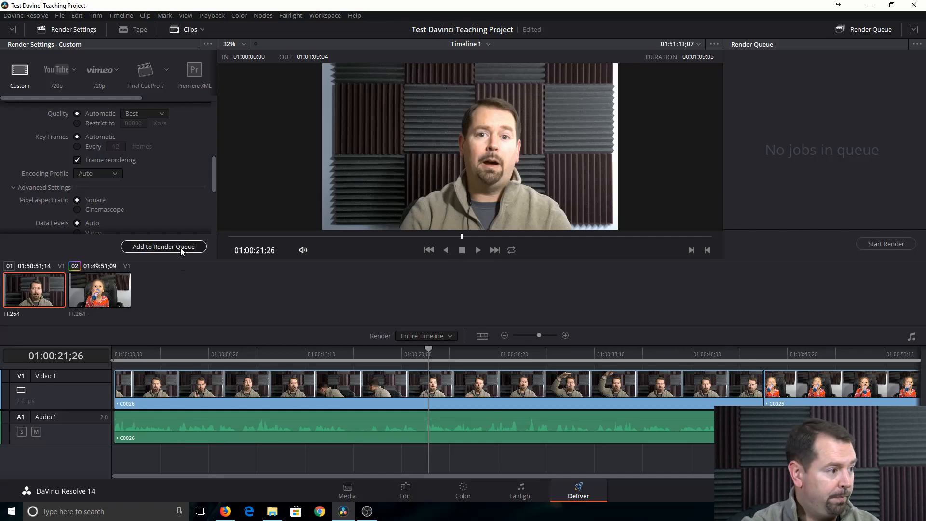
click(164, 246)
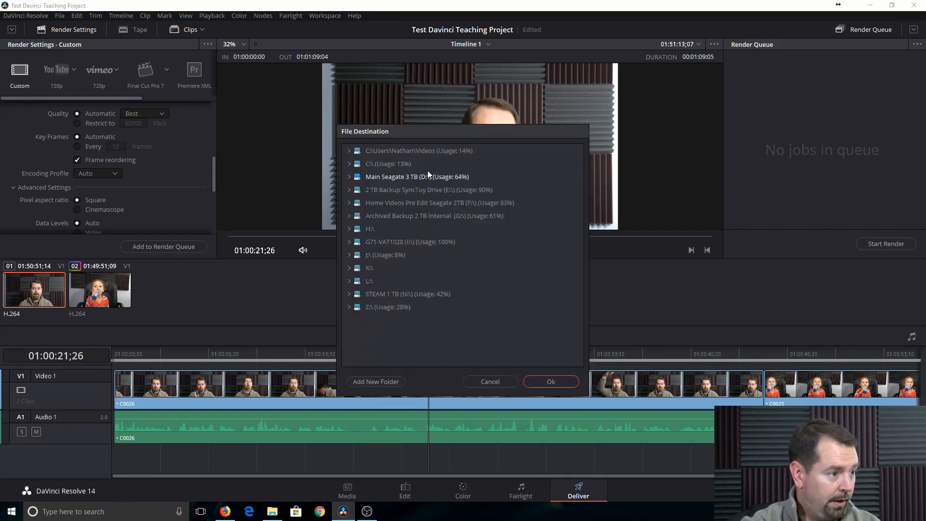
click(419, 150)
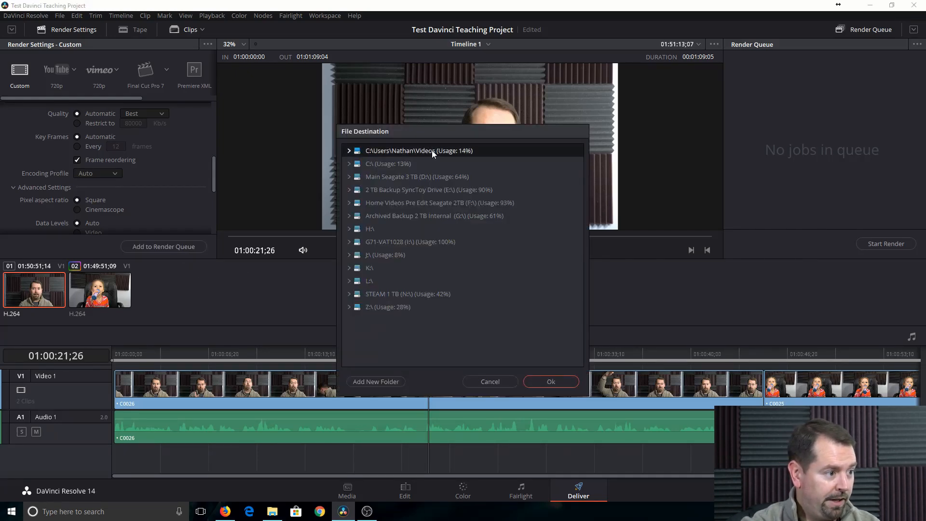
click(549, 381)
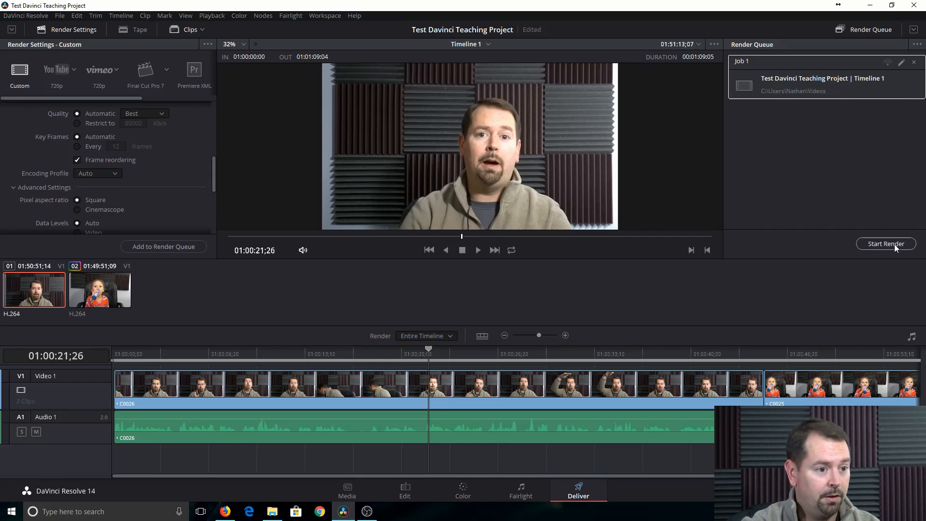
click(885, 243)
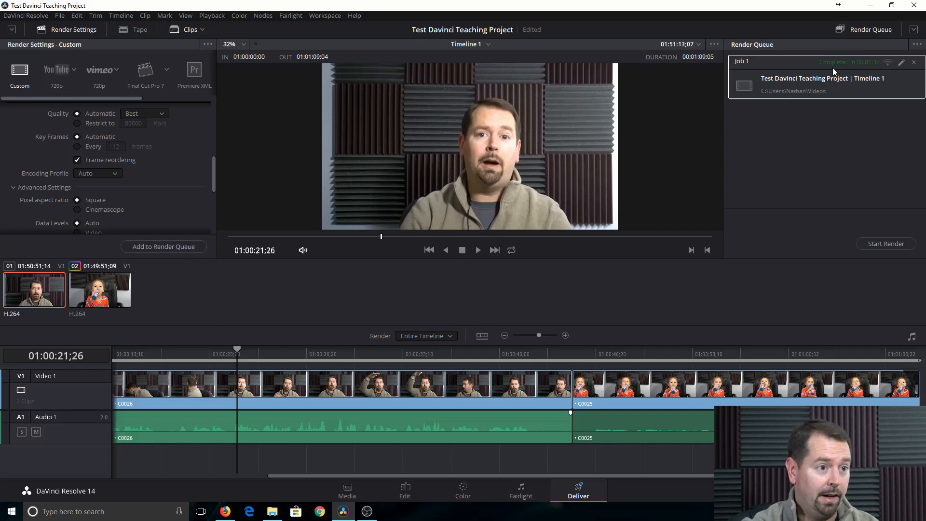
mouse_move(871, 69)
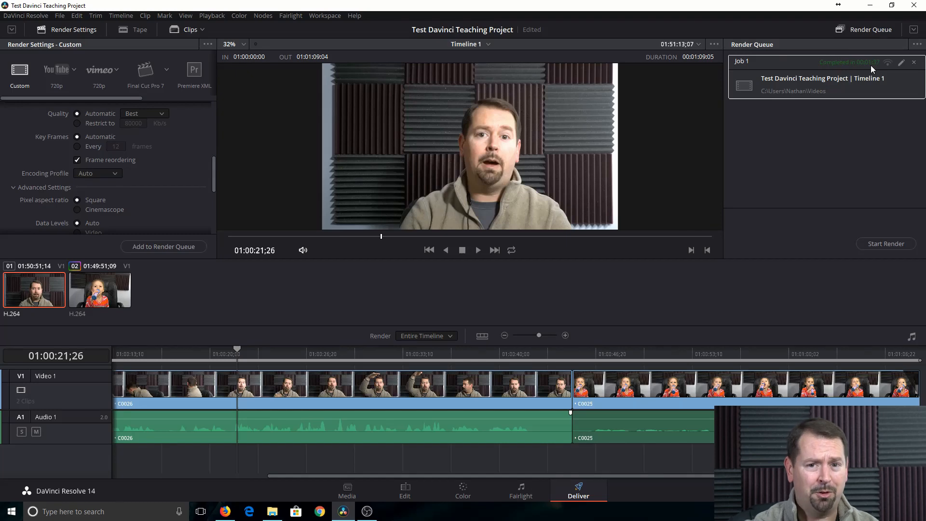
mouse_move(753, 392)
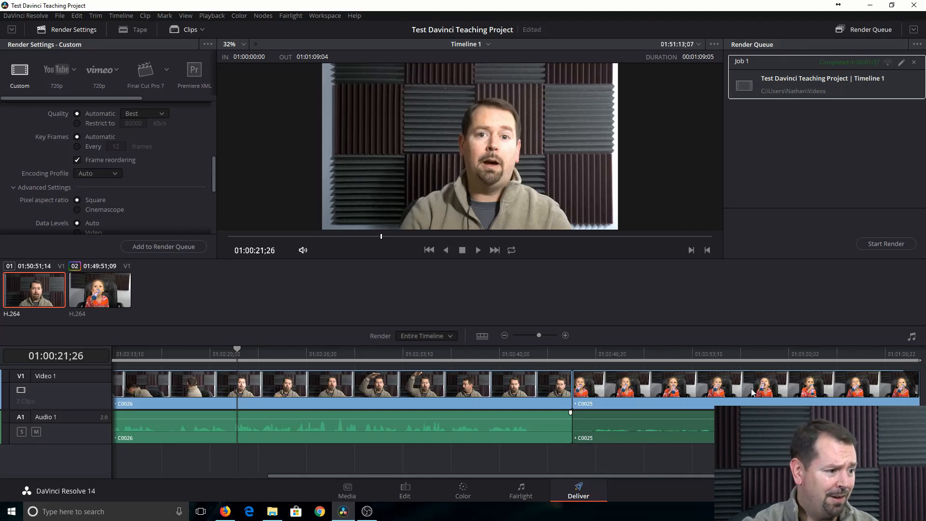
mouse_move(526, 476)
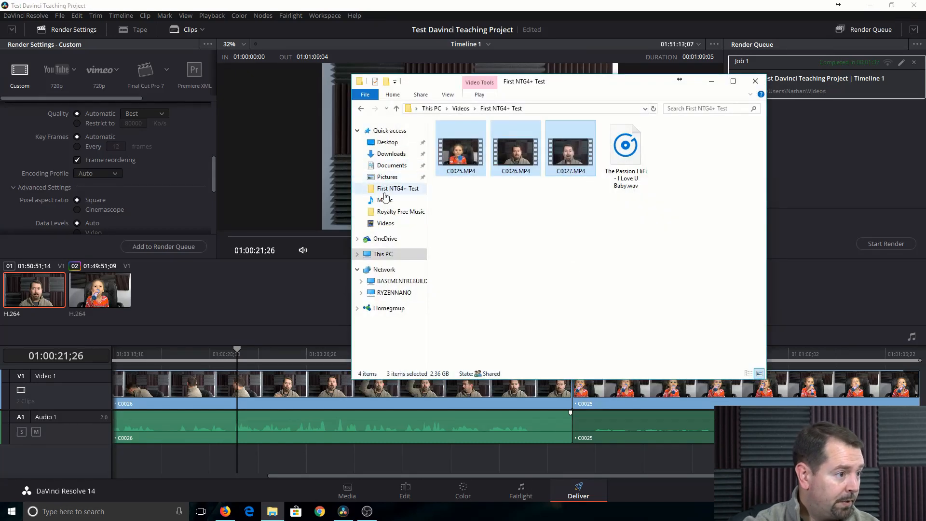
Rename Untitled.mp4 in Videos to 'Davinci Test Export.mp4' and play it in Movies & TV.
click(385, 223)
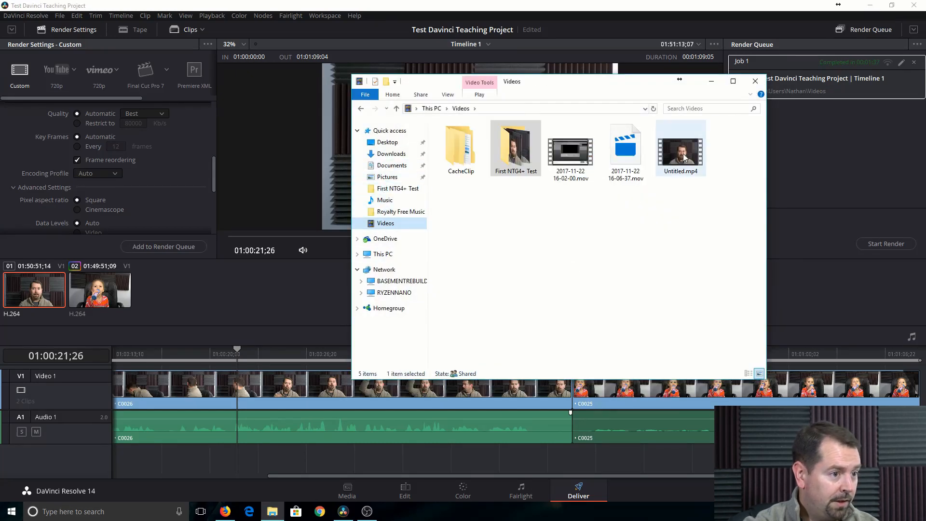
right_click(680, 147)
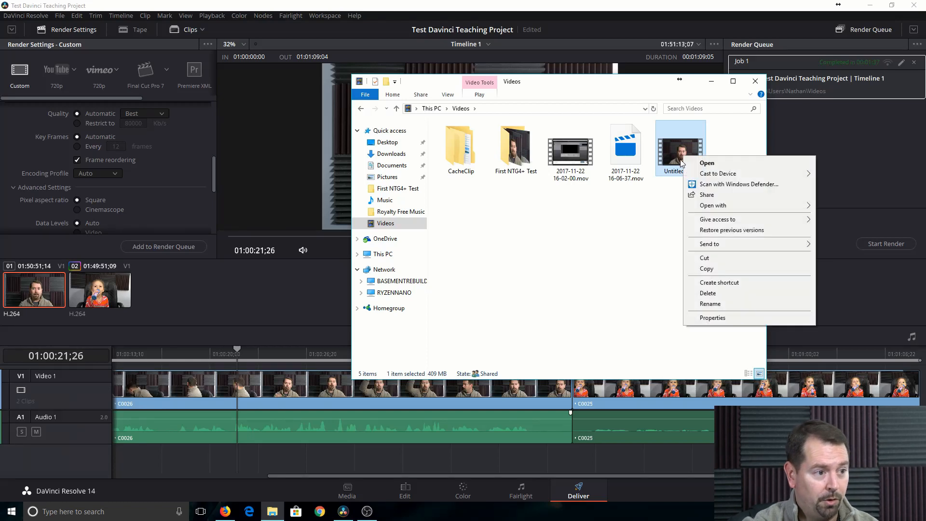
click(710, 303)
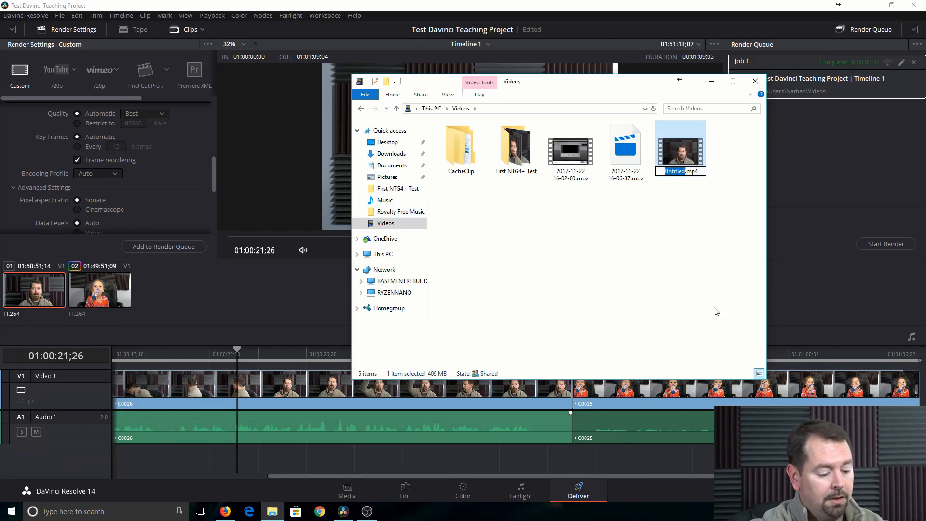
text(Davinci Test Expor)
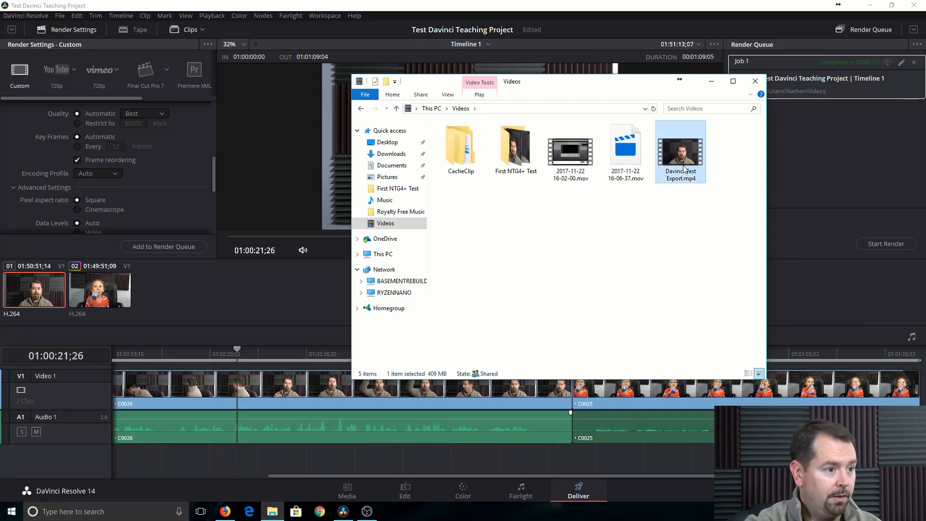
double_click(679, 147)
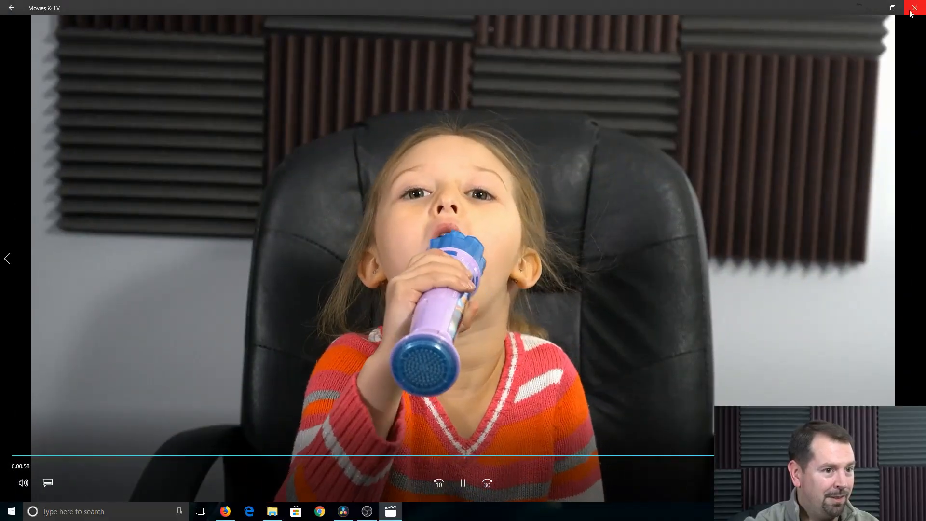